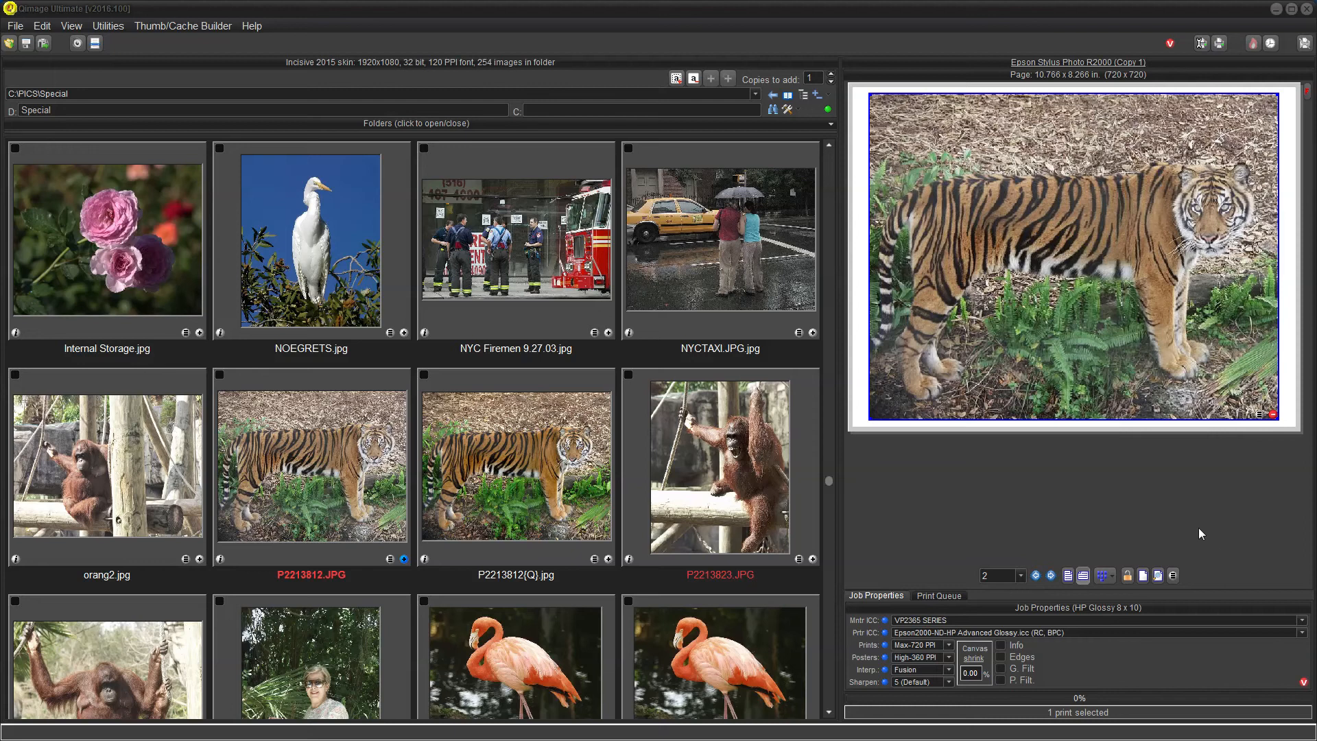
mouse_move(1153, 504)
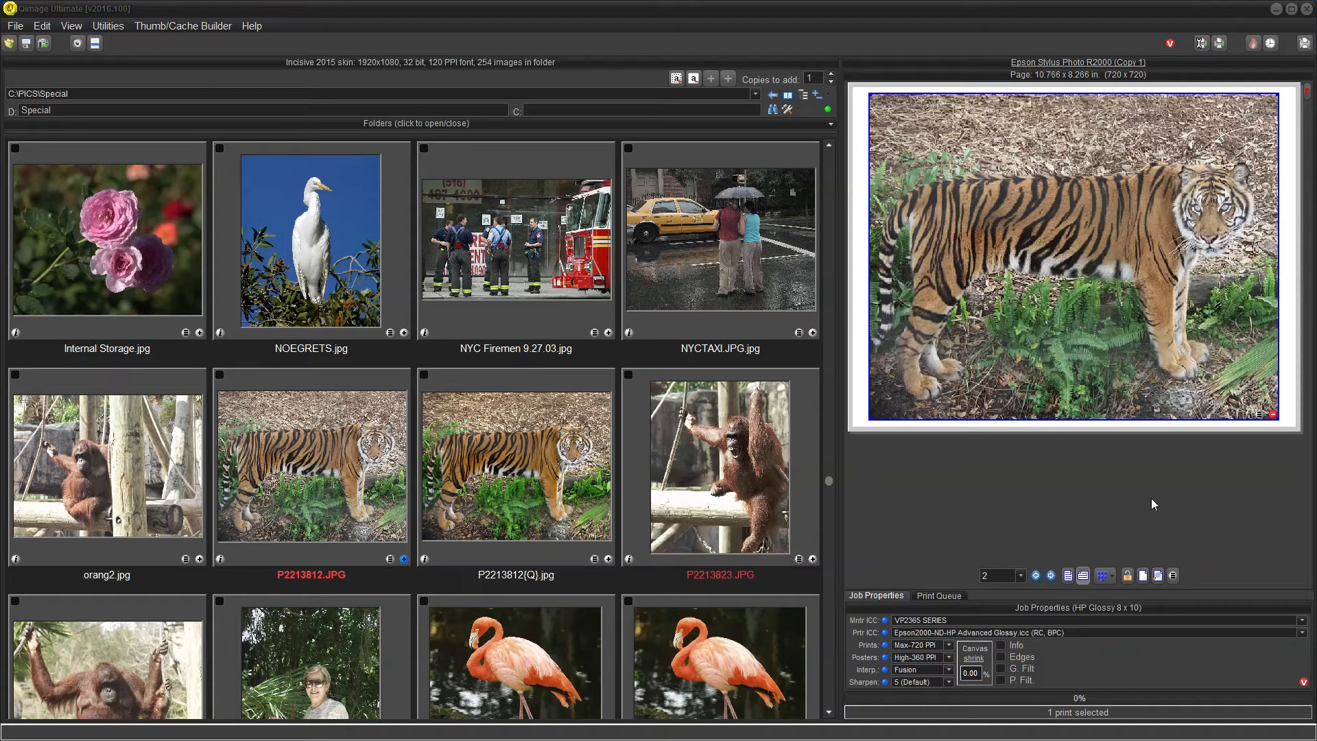
mouse_move(1139, 469)
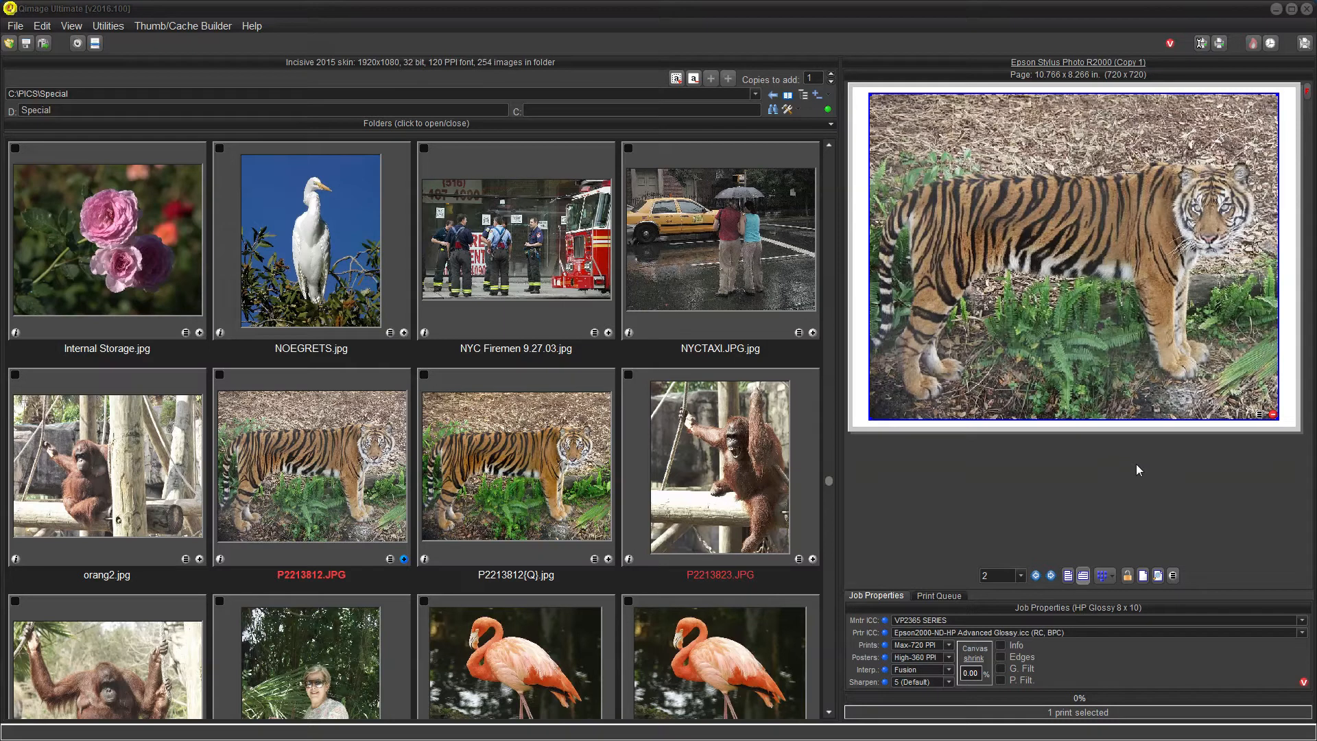
mouse_move(1082, 438)
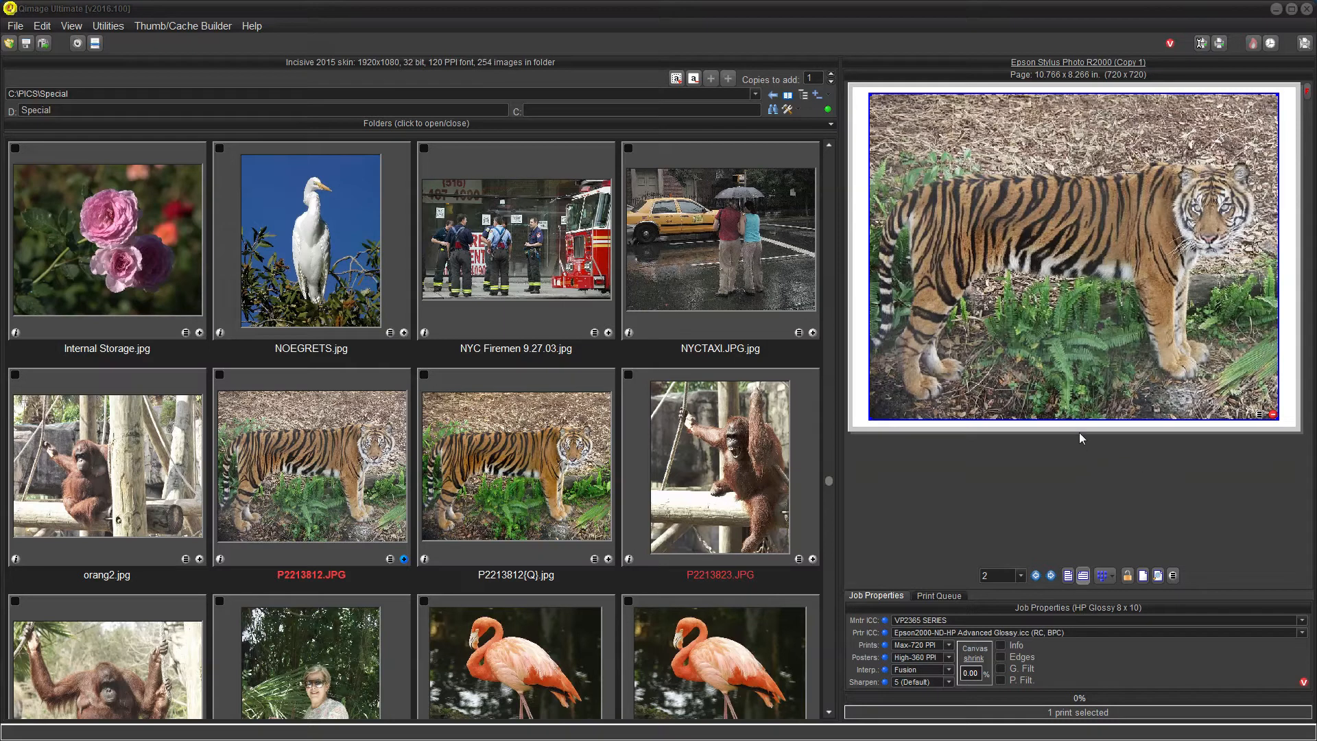
mouse_move(1101, 351)
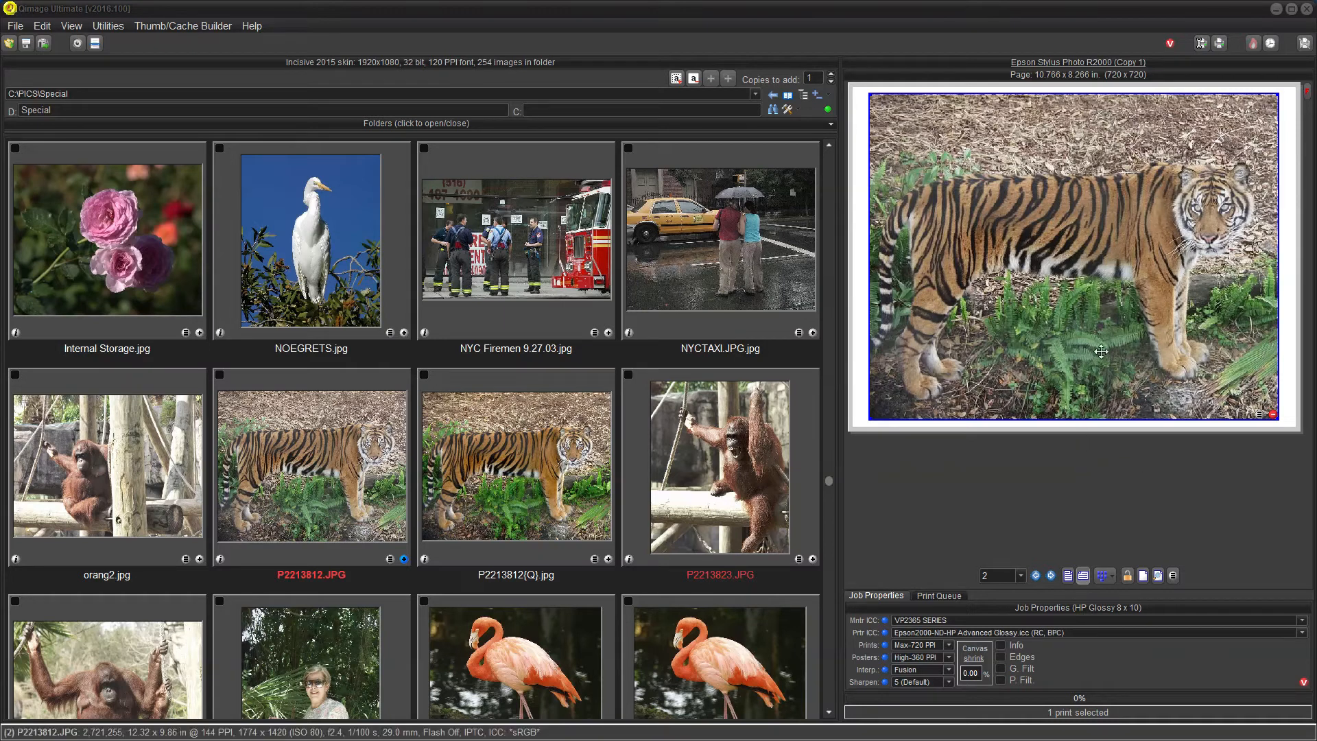
mouse_move(1102, 346)
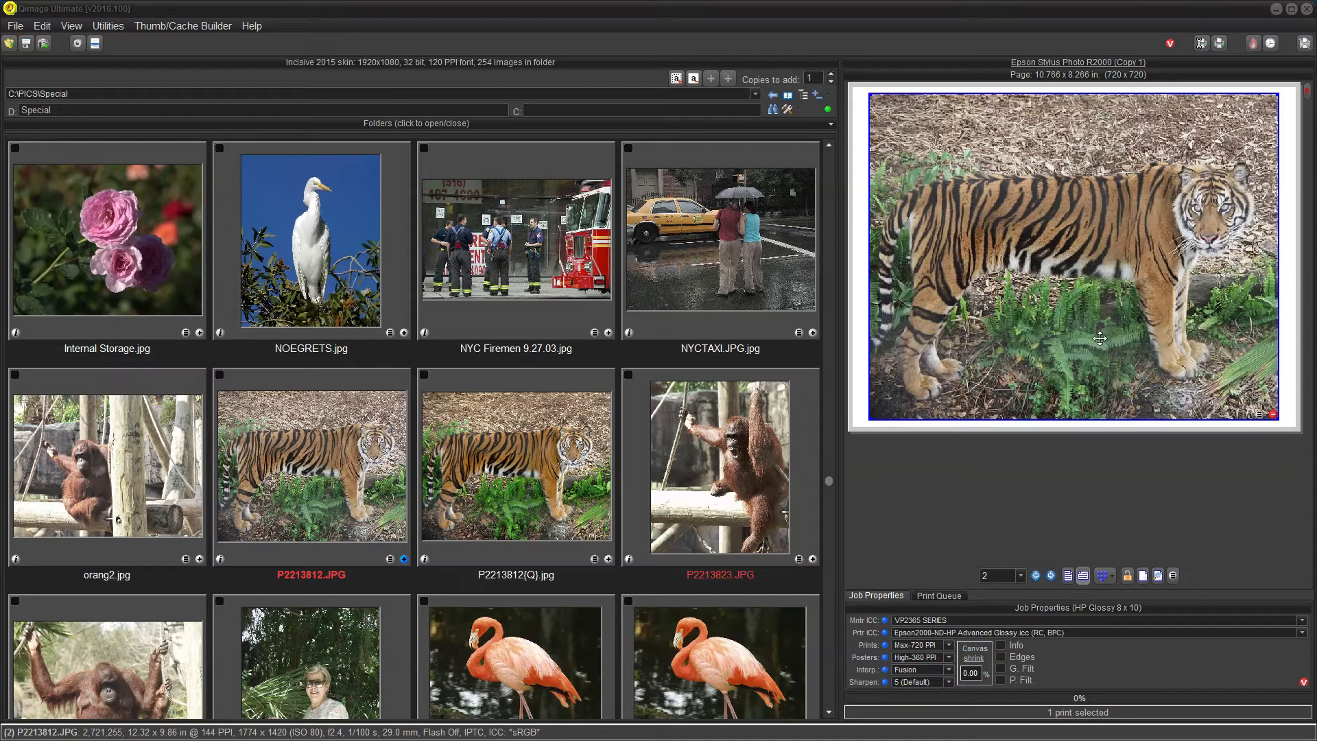
mouse_move(1080, 323)
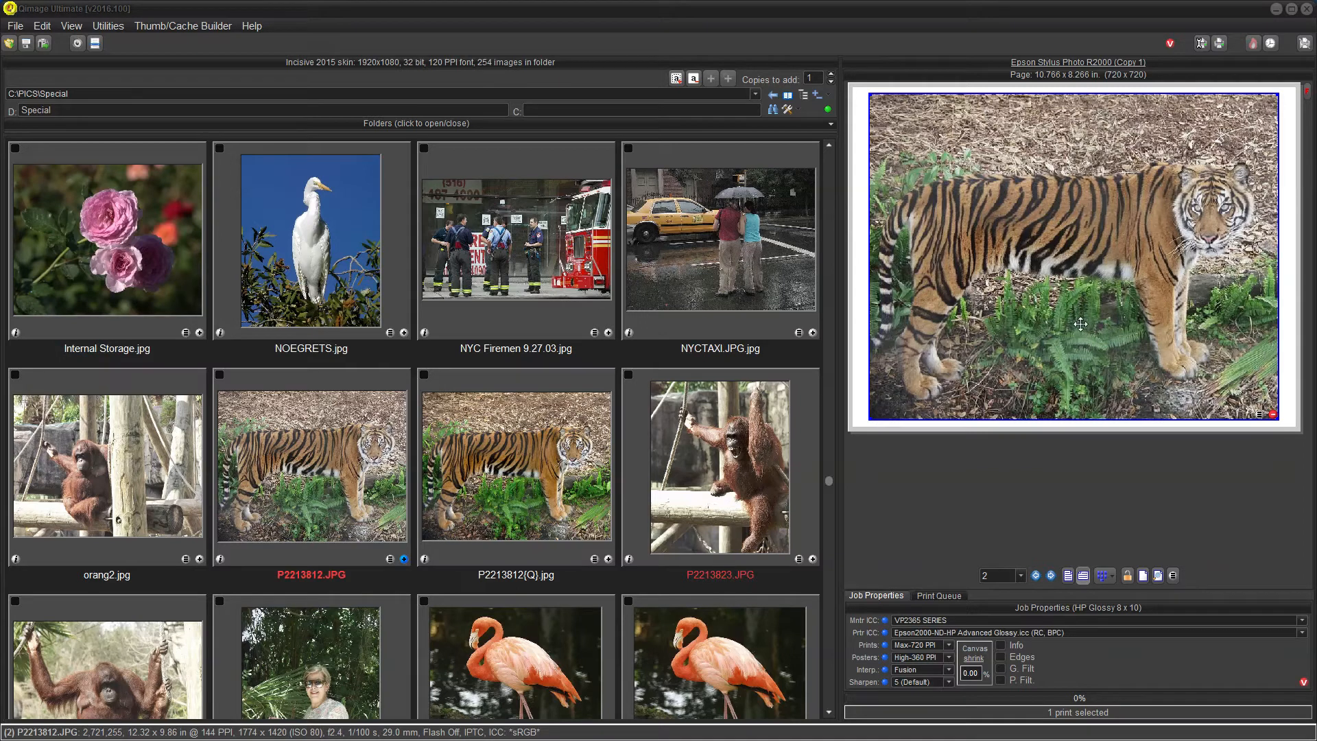
mouse_move(1060, 306)
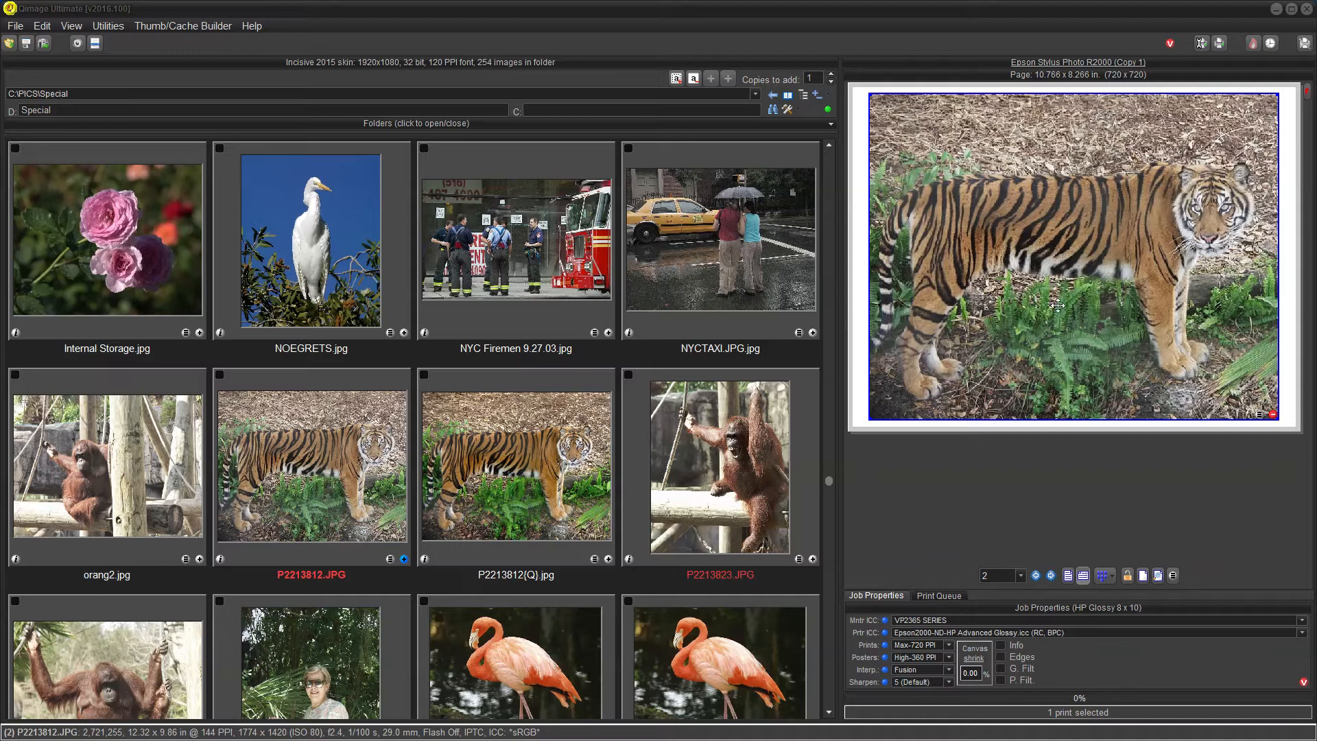
mouse_move(1099, 271)
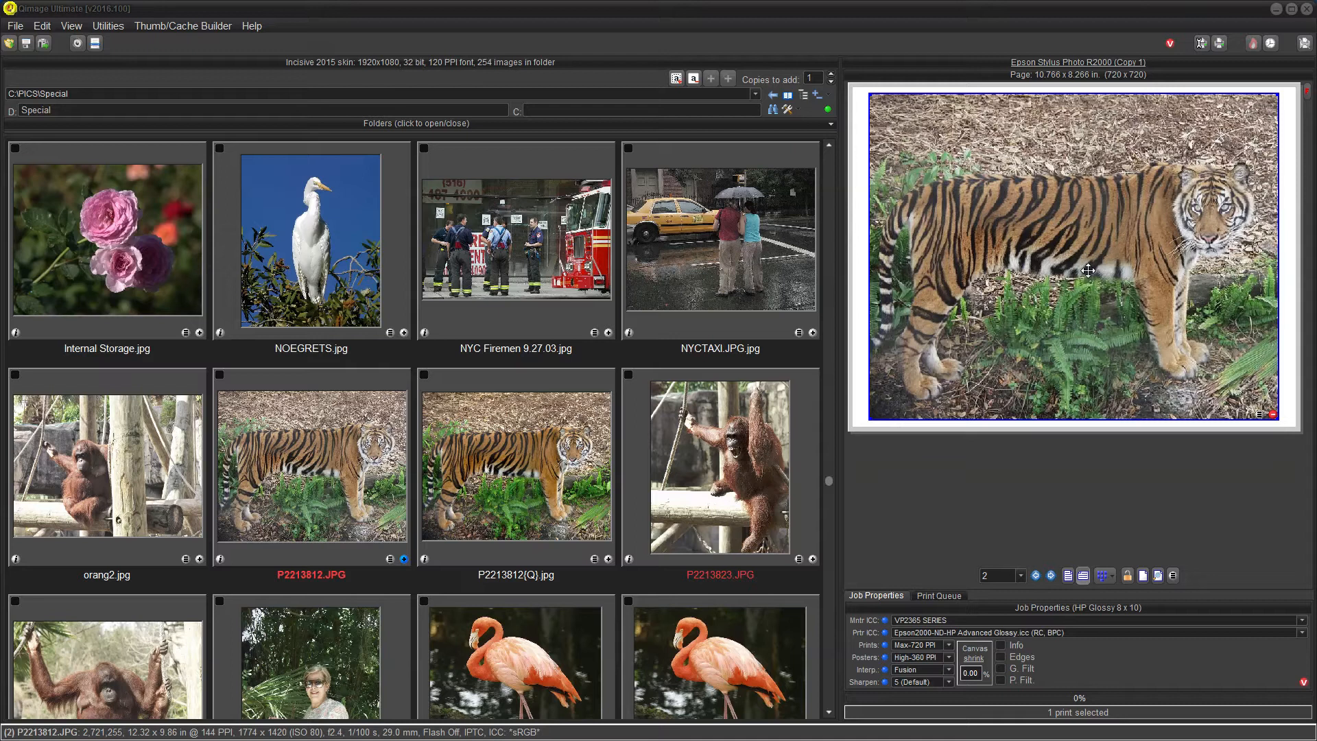
mouse_move(1084, 265)
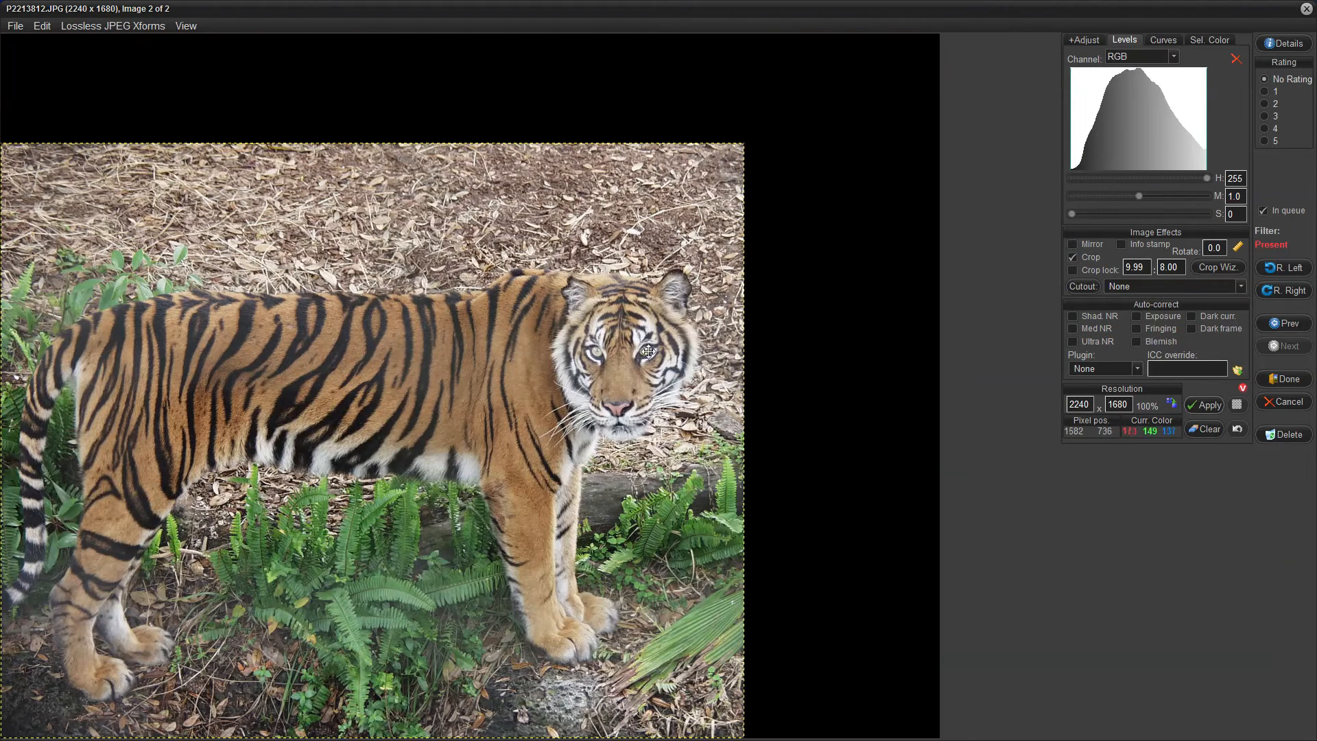
mouse_move(625, 407)
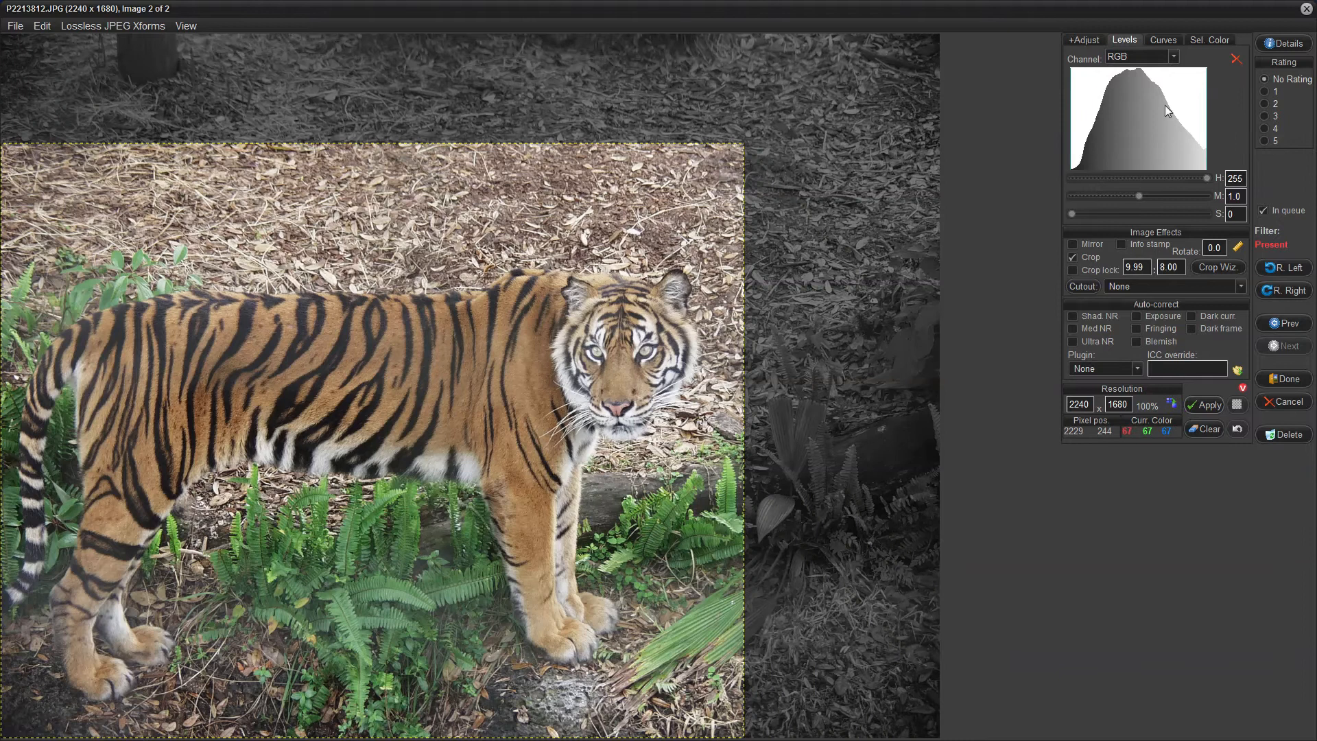
mouse_move(1144, 136)
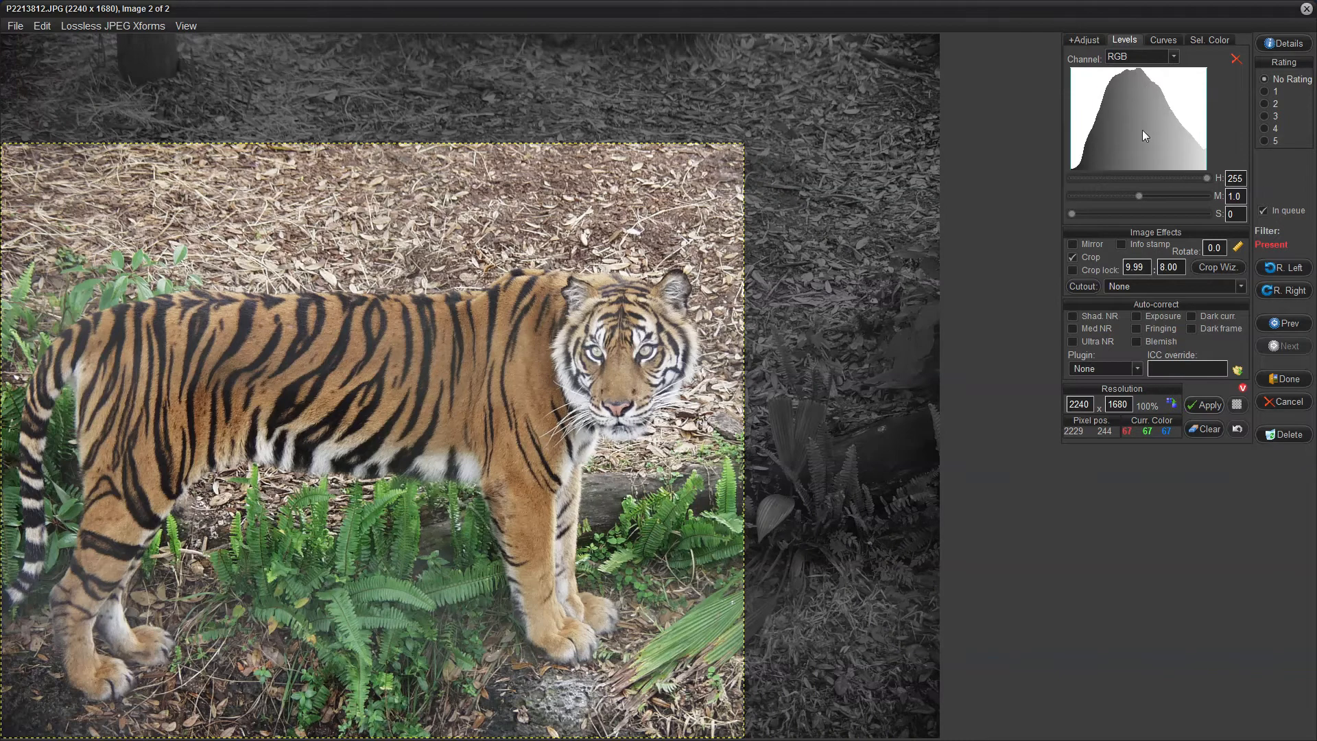
mouse_move(1140, 135)
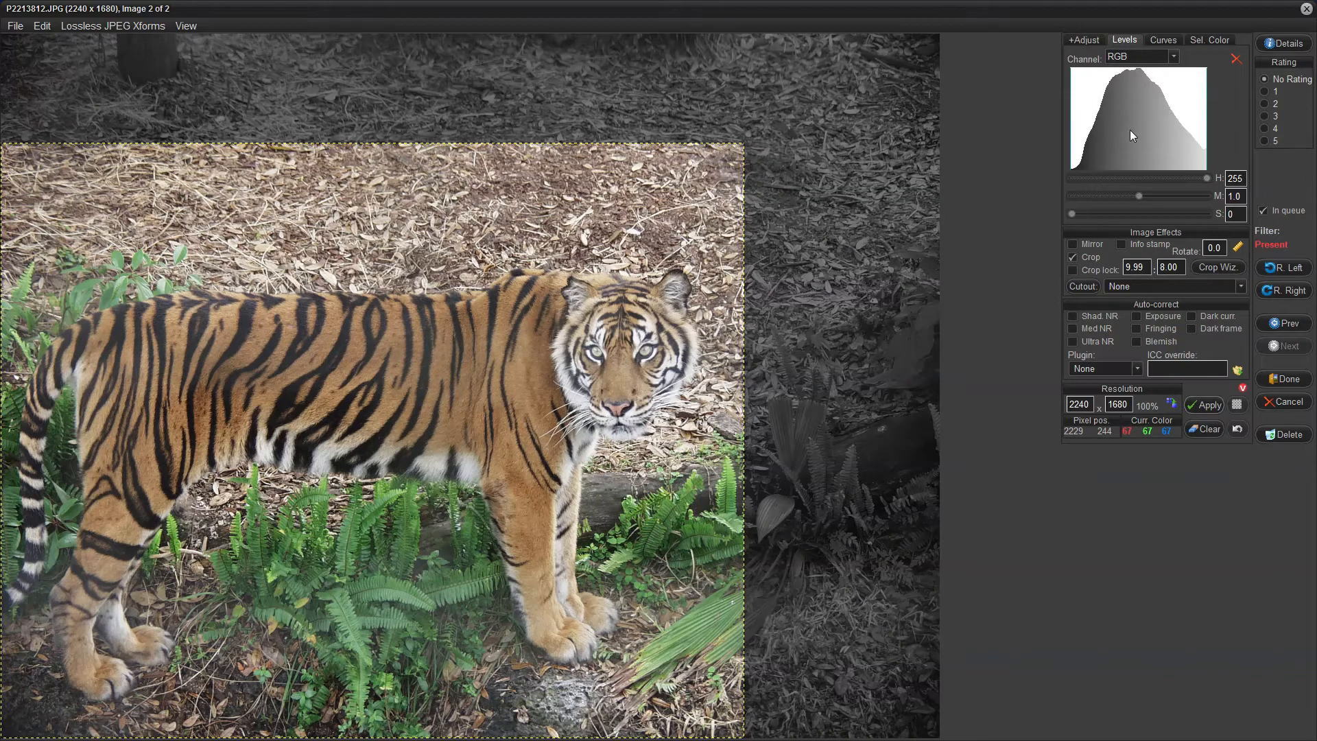
mouse_move(1164, 123)
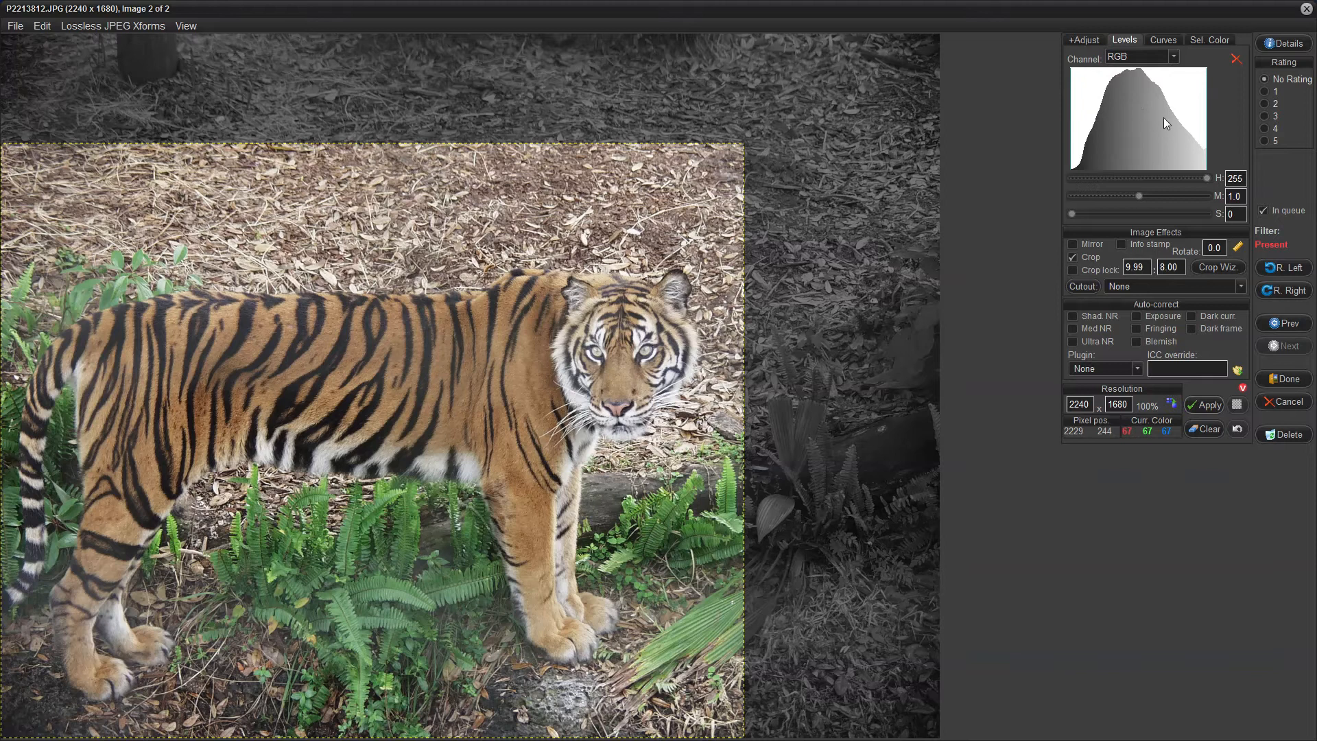
mouse_move(1161, 139)
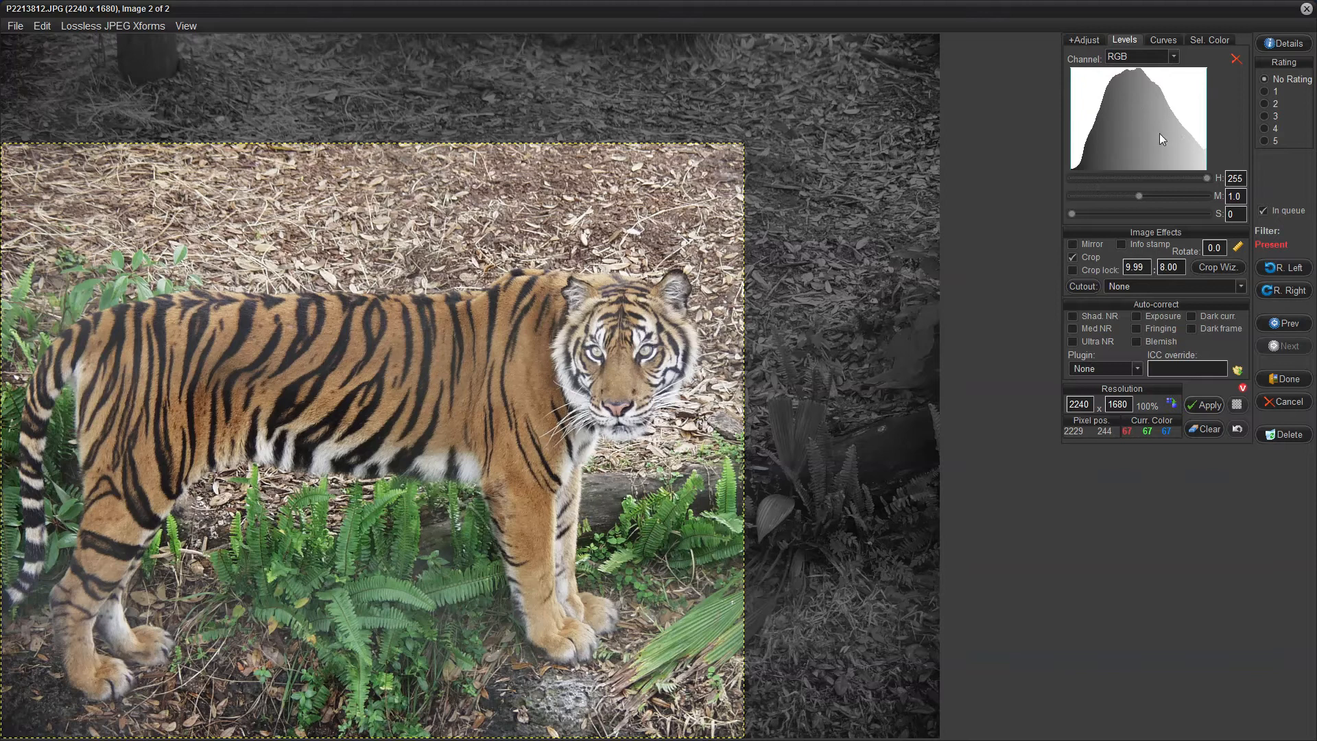
mouse_move(1159, 144)
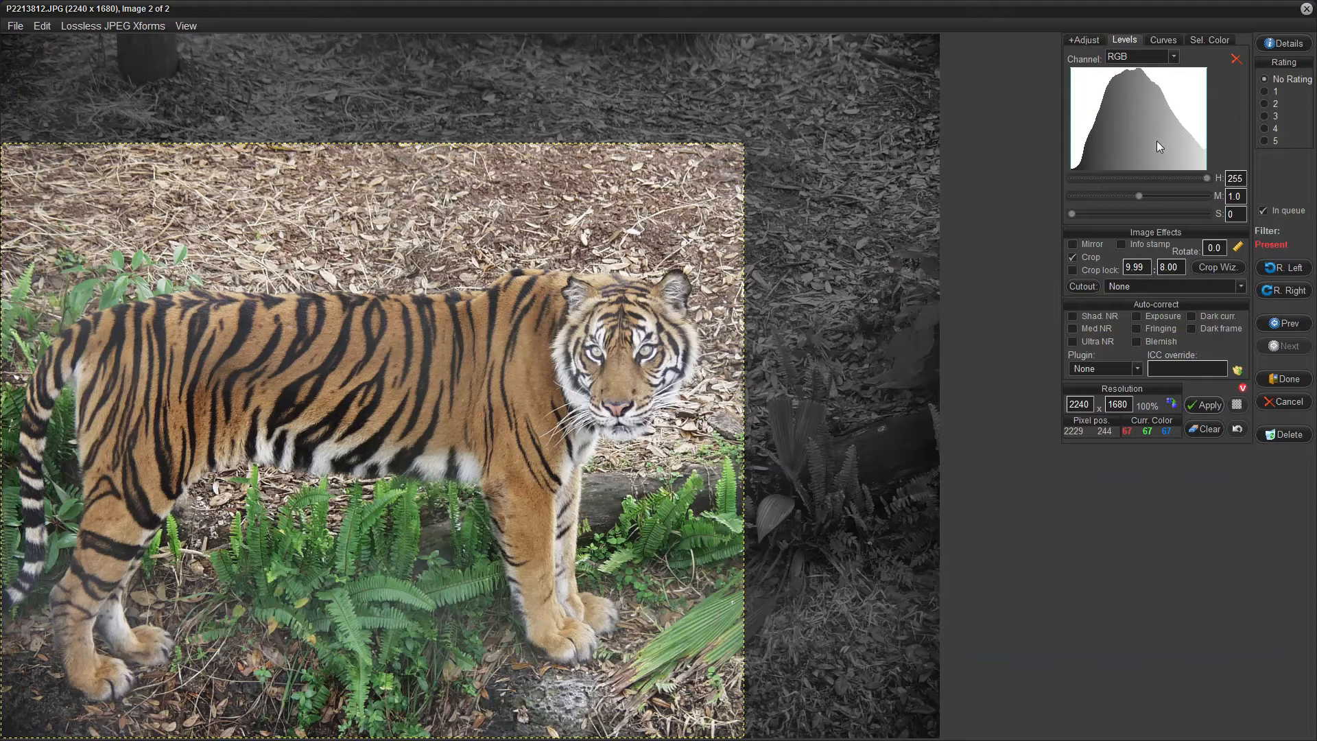
mouse_move(1159, 149)
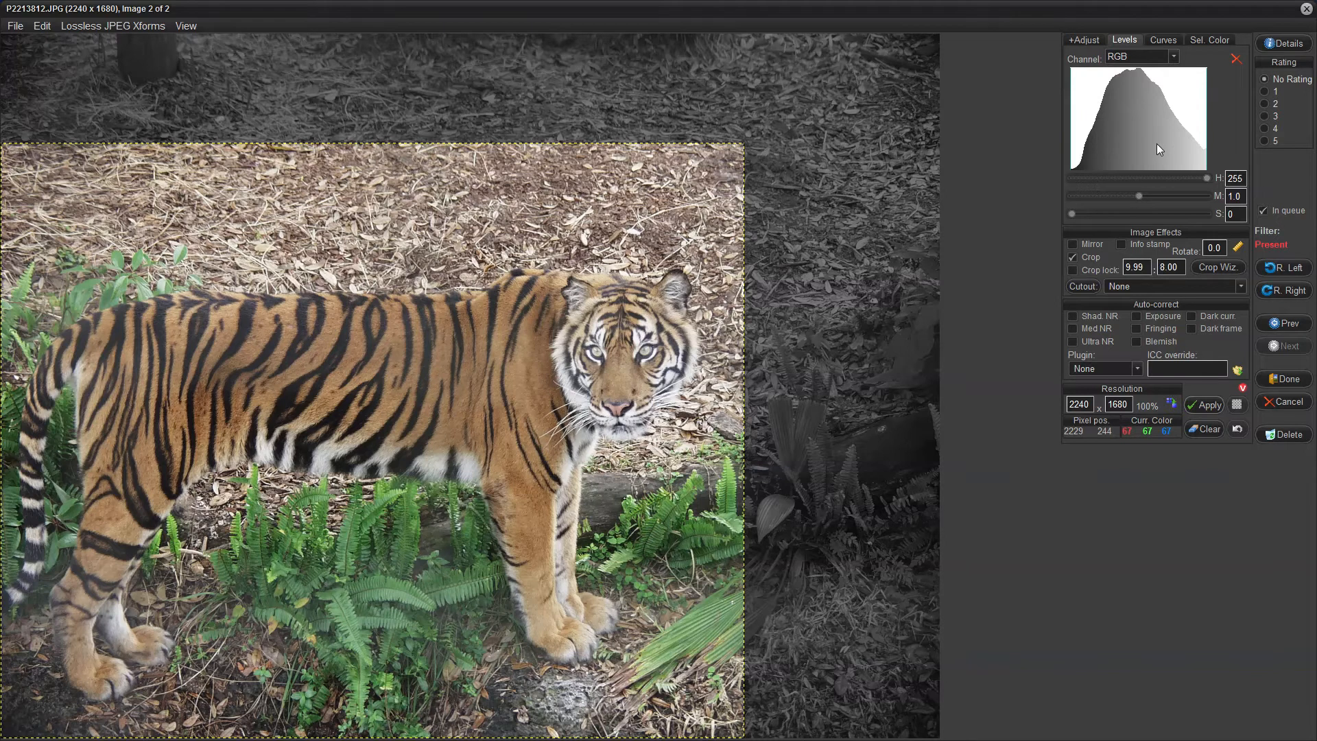
mouse_move(1165, 206)
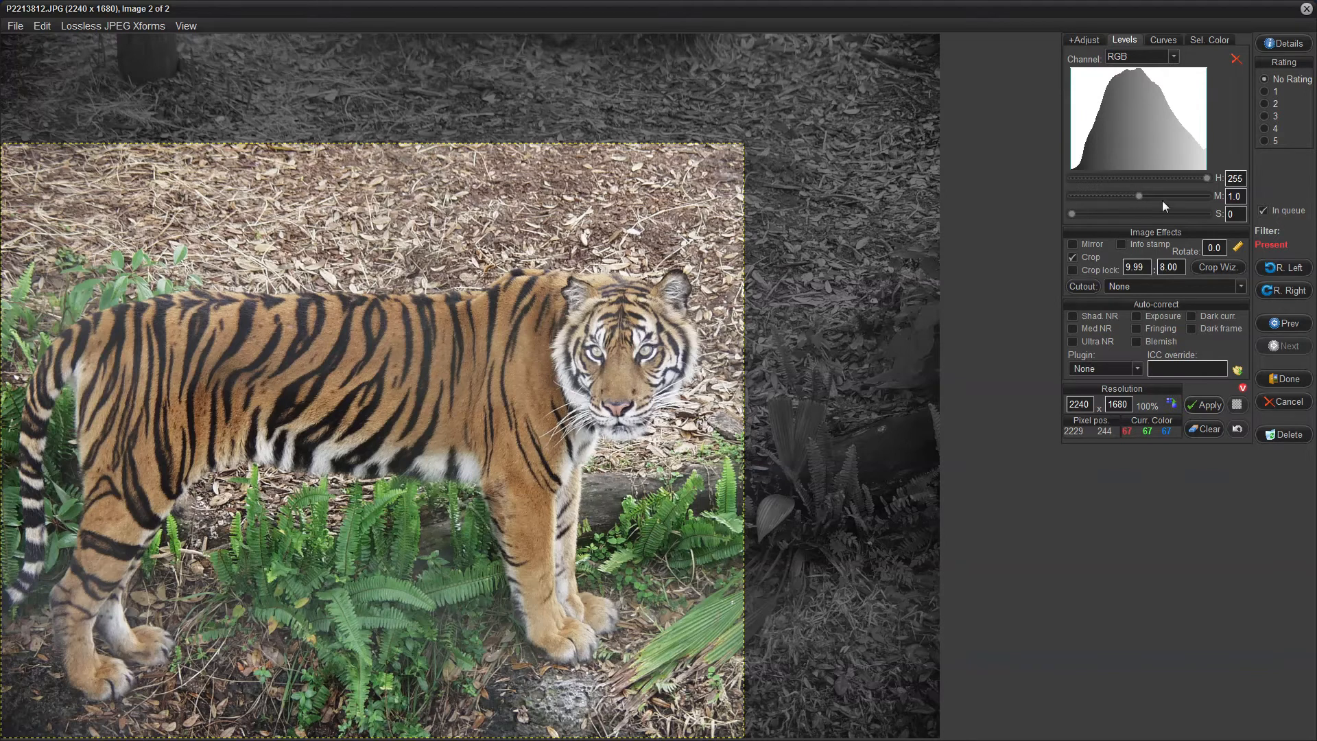
mouse_move(1248, 187)
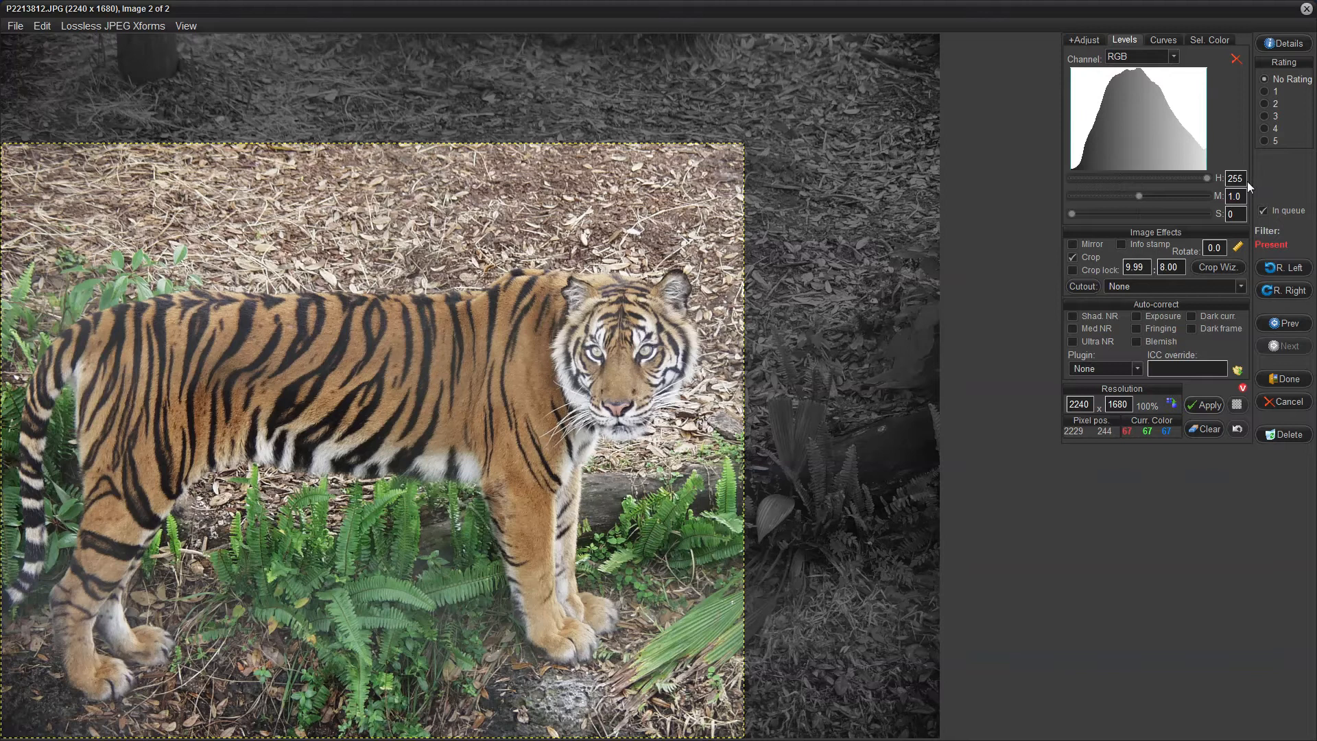
mouse_move(1248, 183)
type("242")
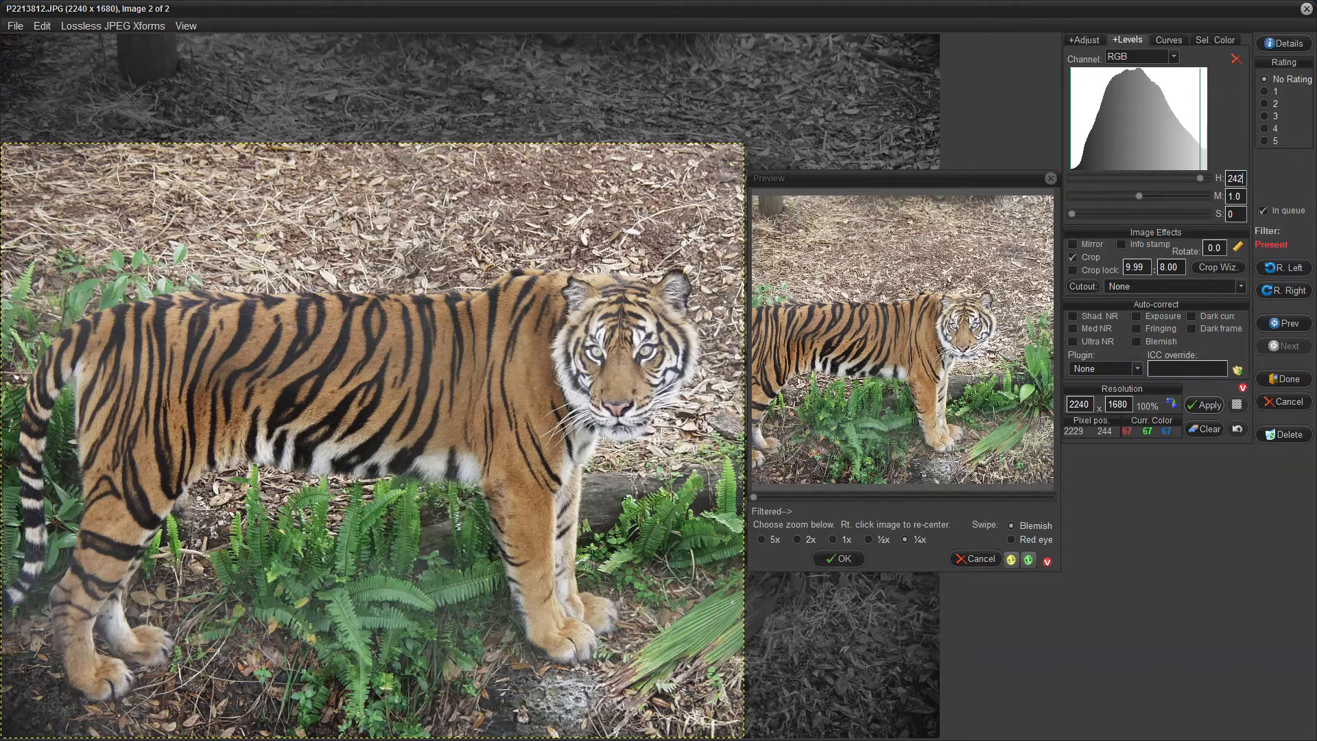
mouse_move(1256, 152)
type("26")
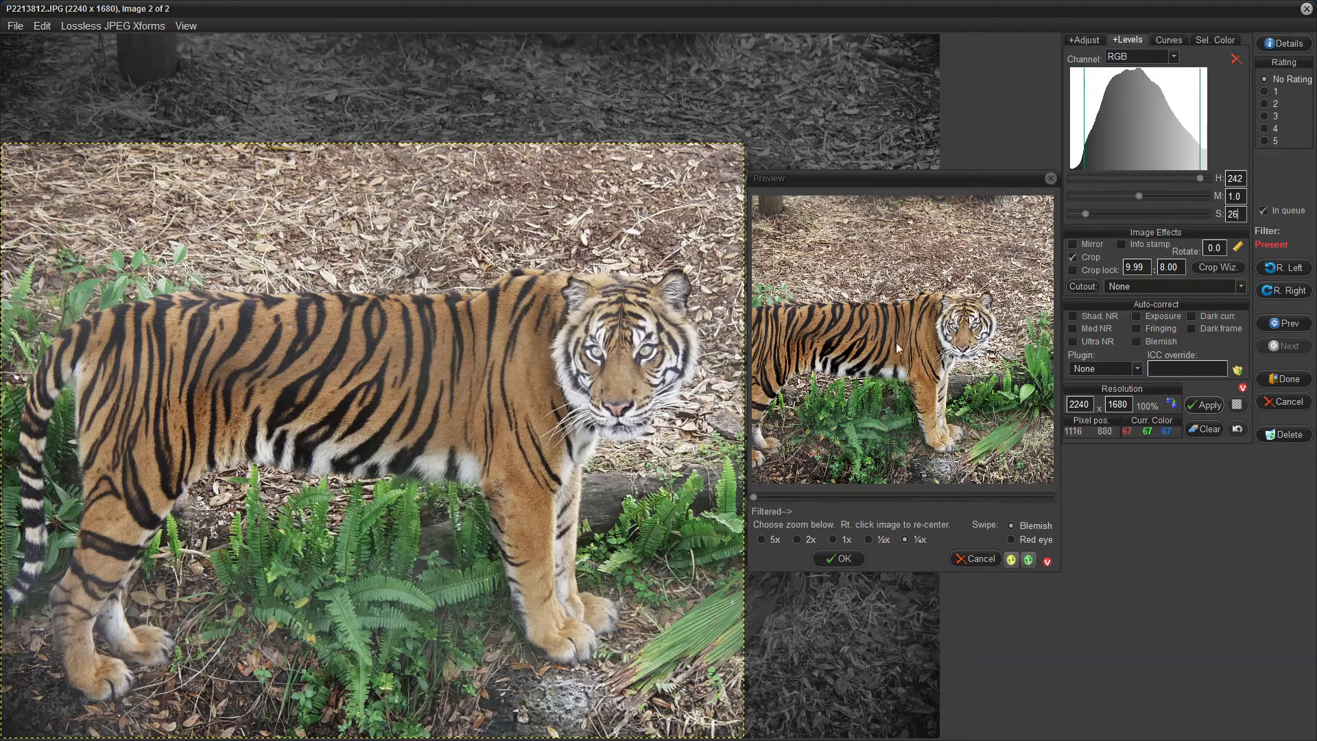
mouse_move(971, 352)
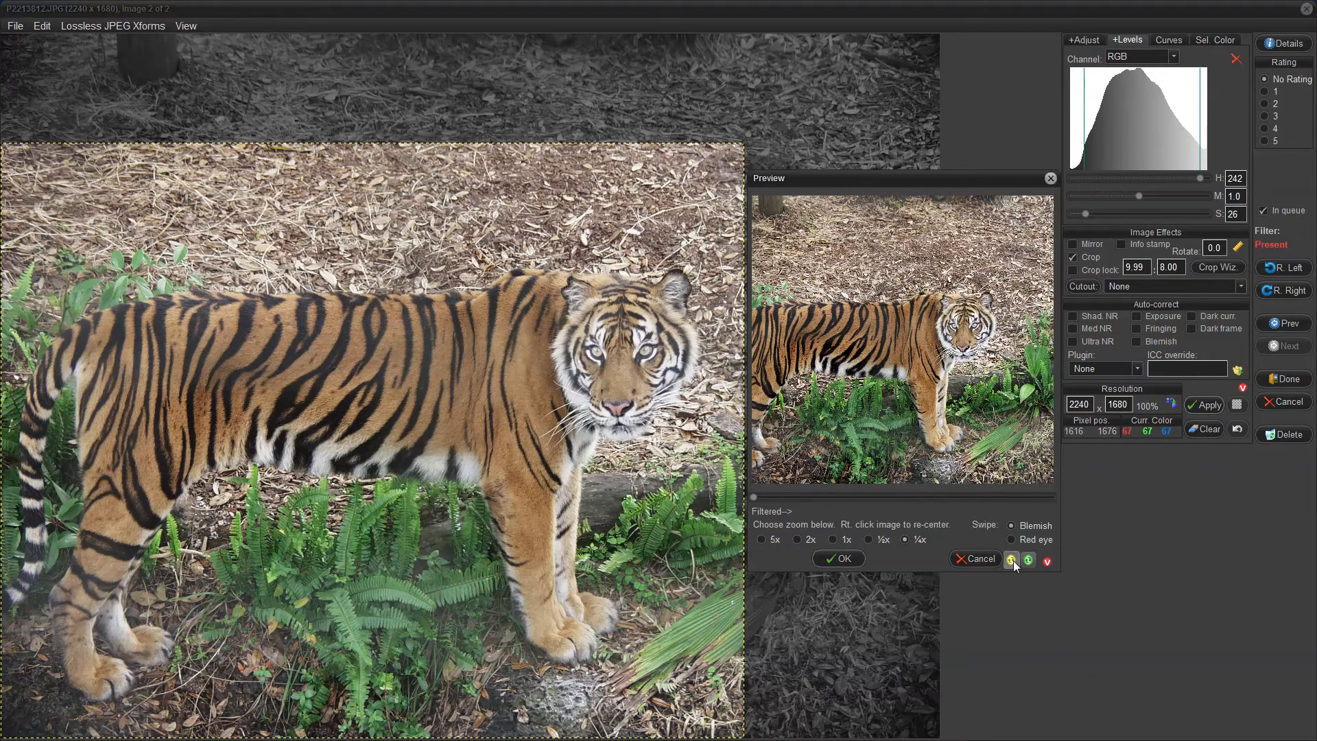
mouse_move(1011, 559)
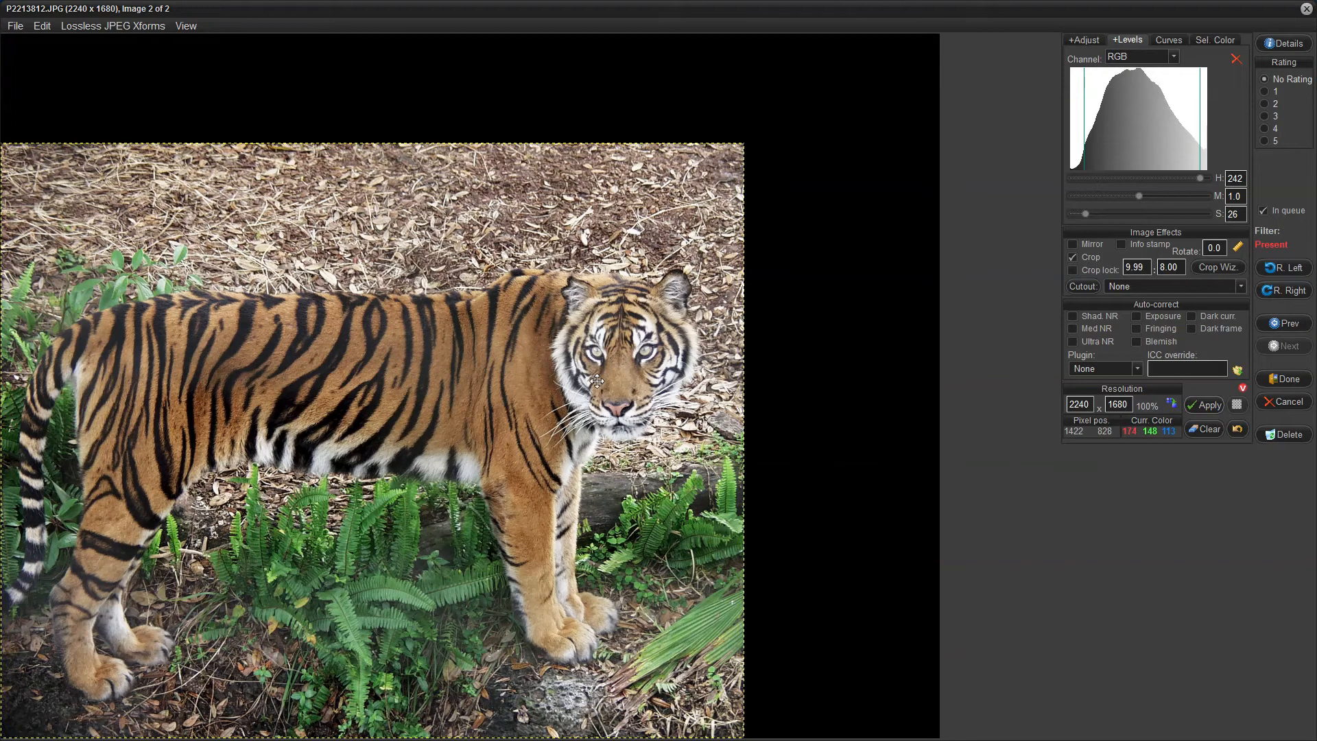
mouse_move(633, 390)
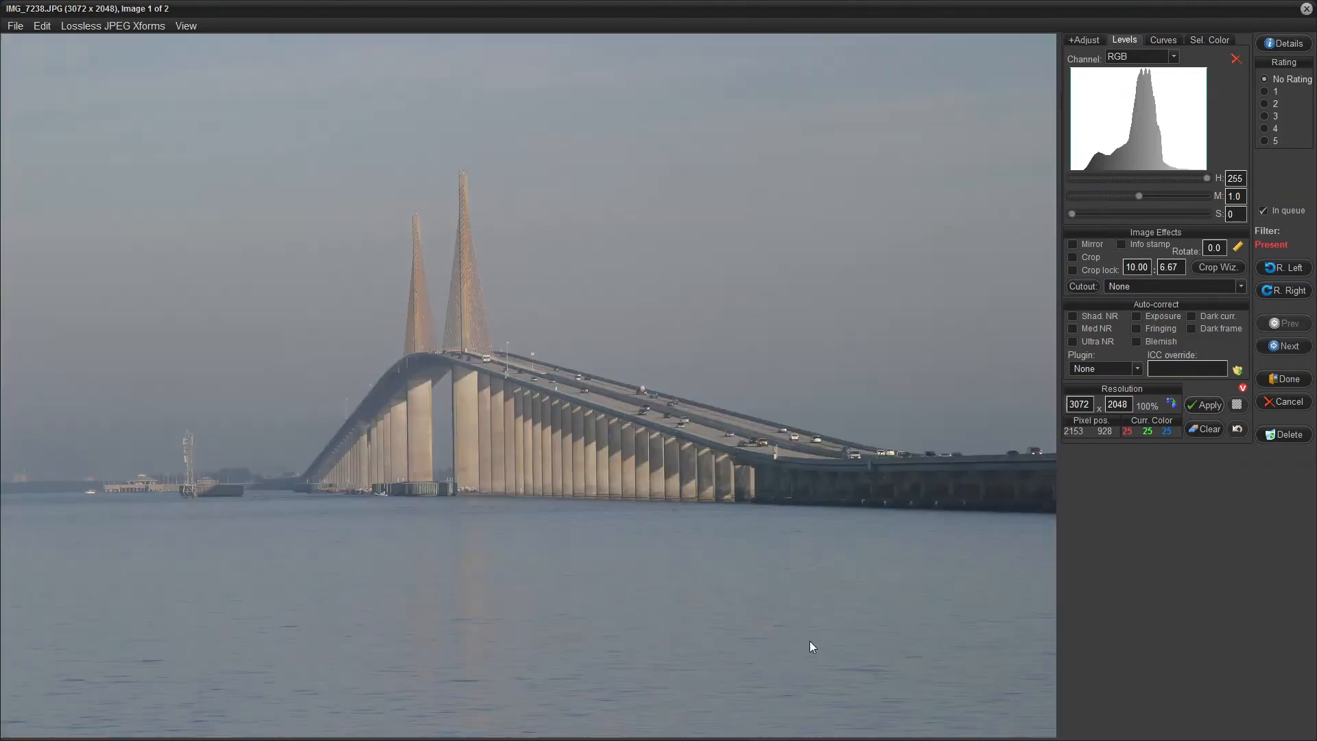
mouse_move(790, 644)
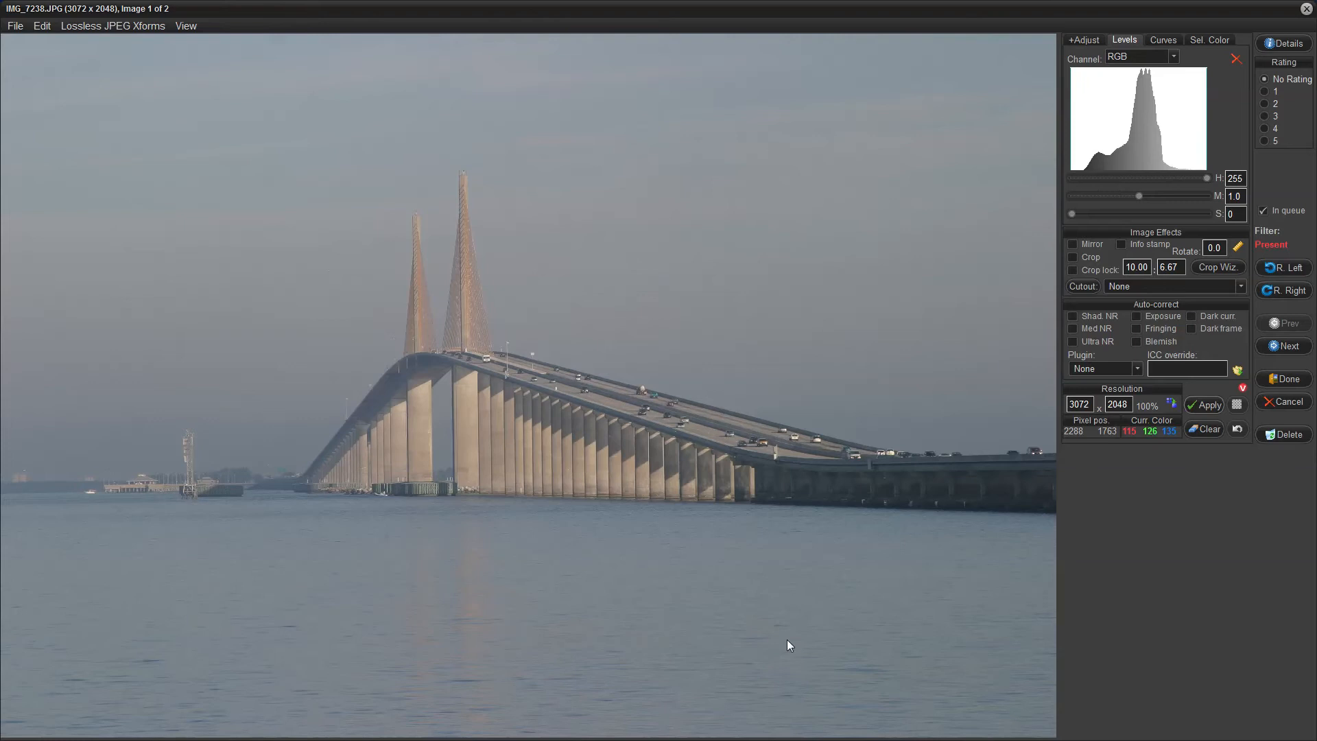
mouse_move(634, 481)
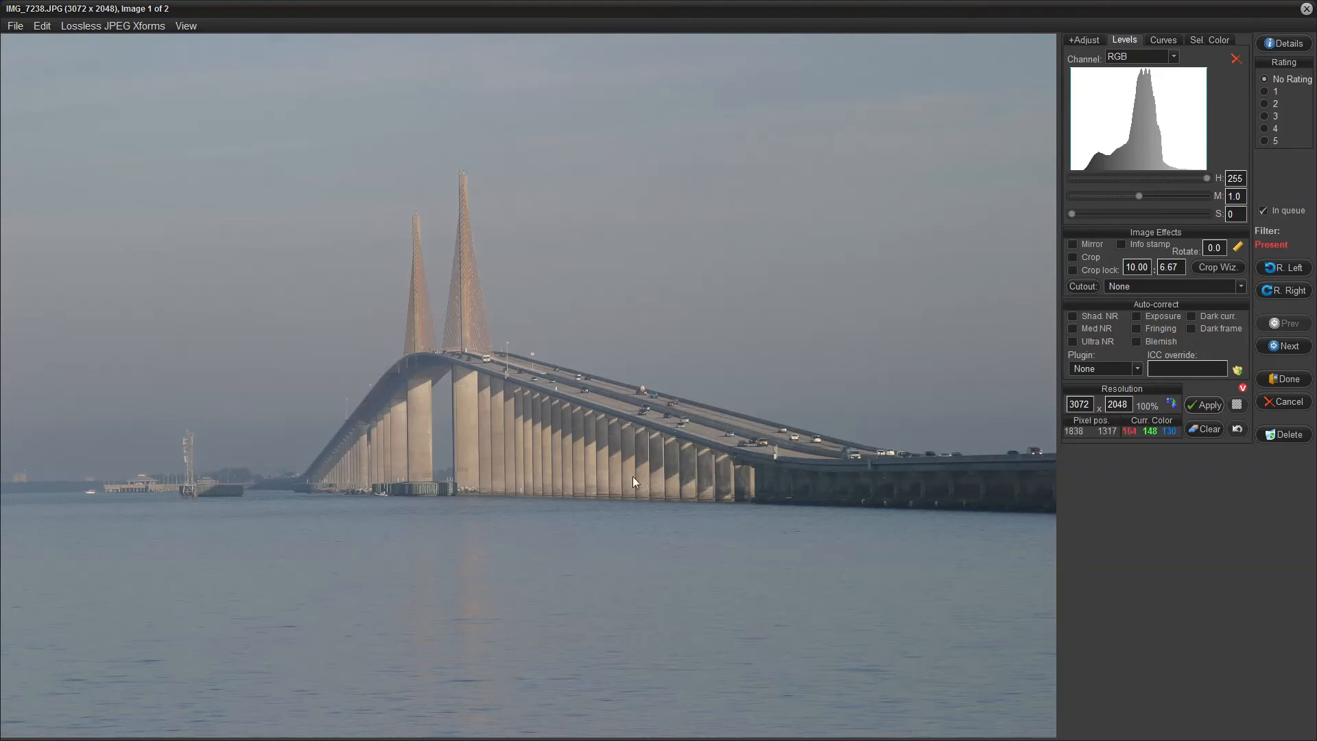
mouse_move(700, 370)
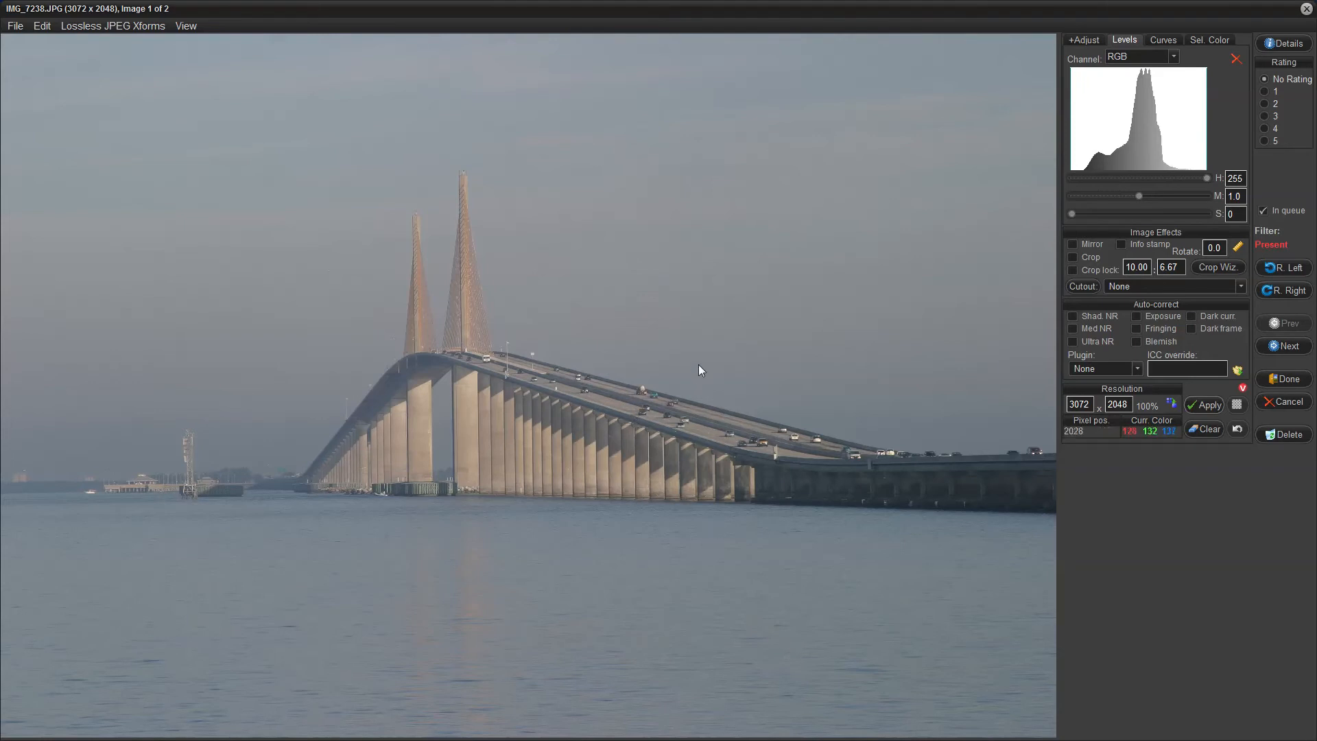
mouse_move(596, 370)
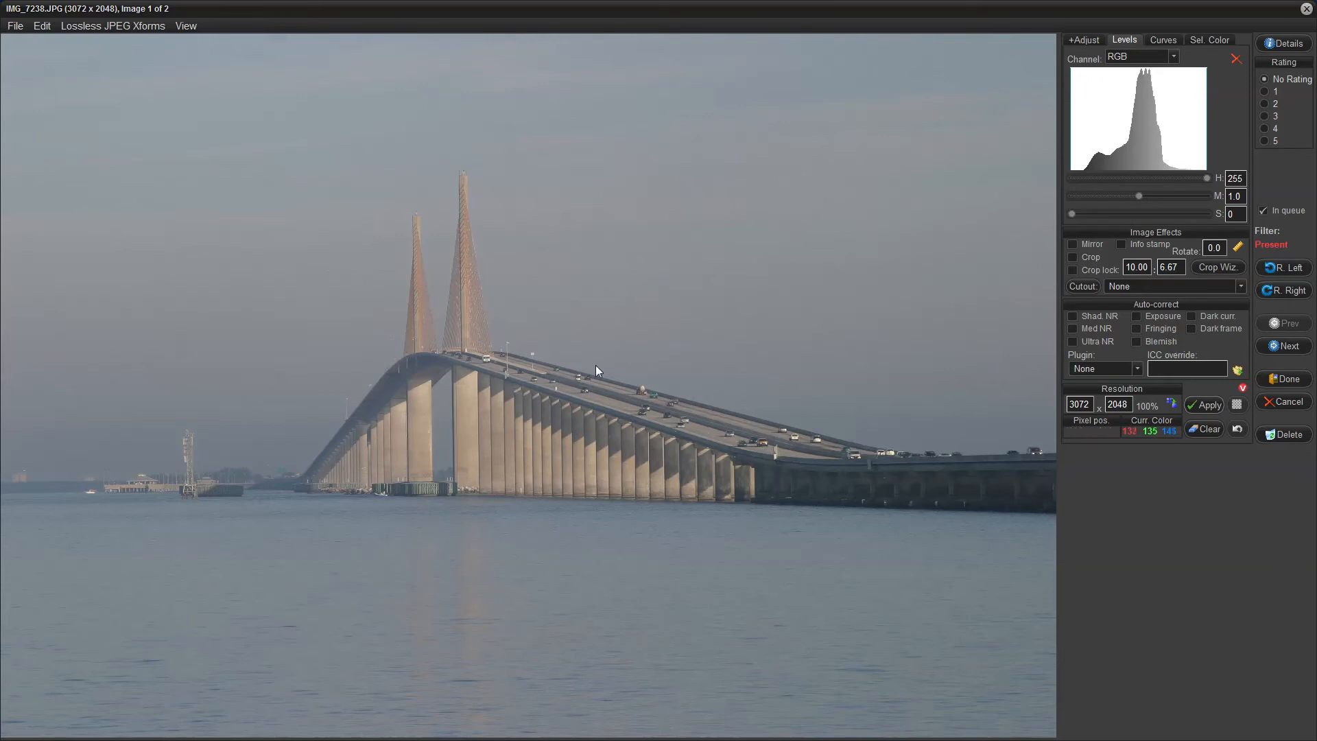
mouse_move(841, 282)
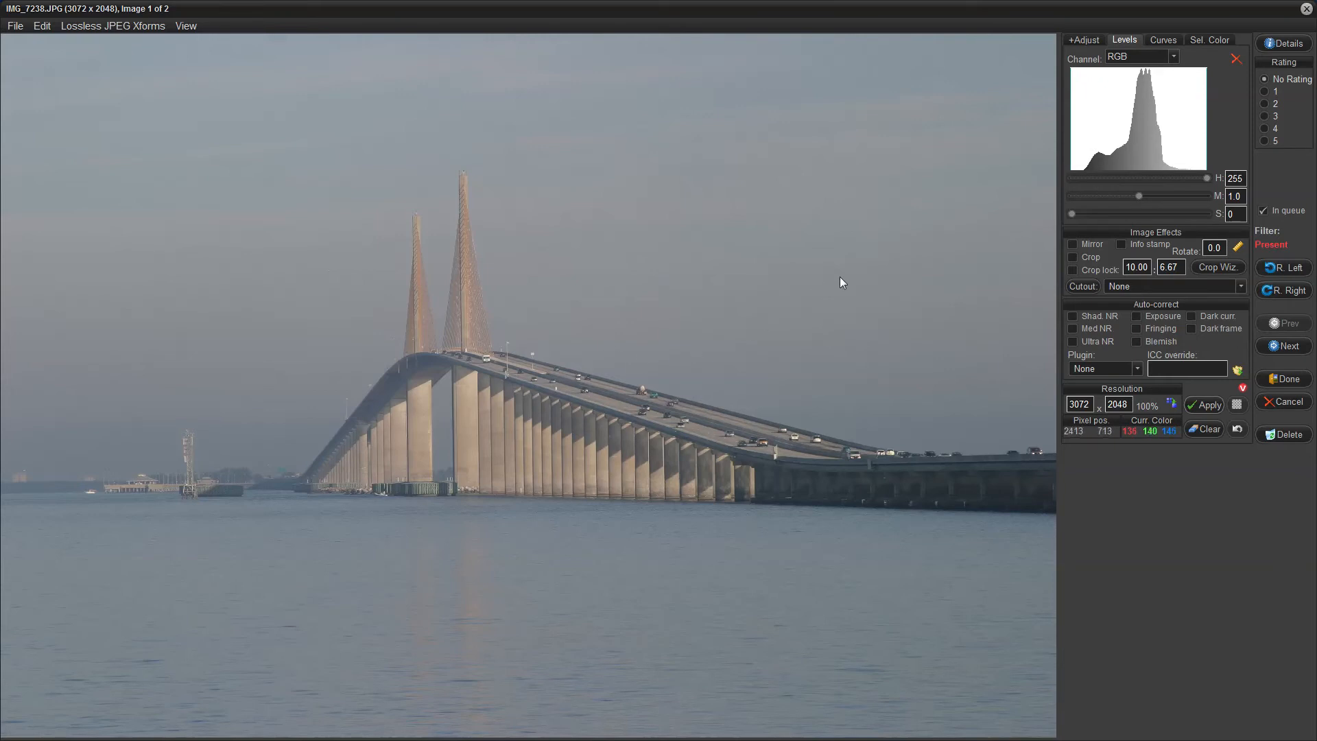
mouse_move(1116, 139)
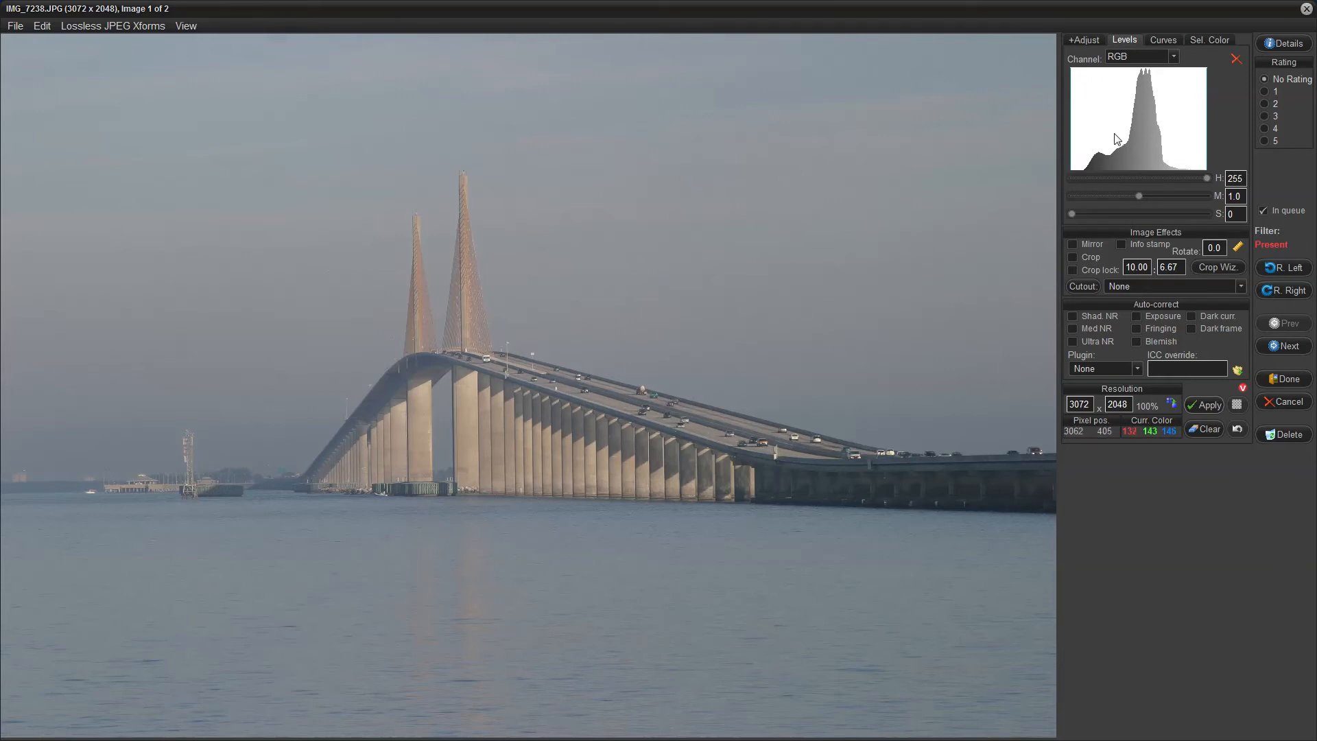
mouse_move(1140, 170)
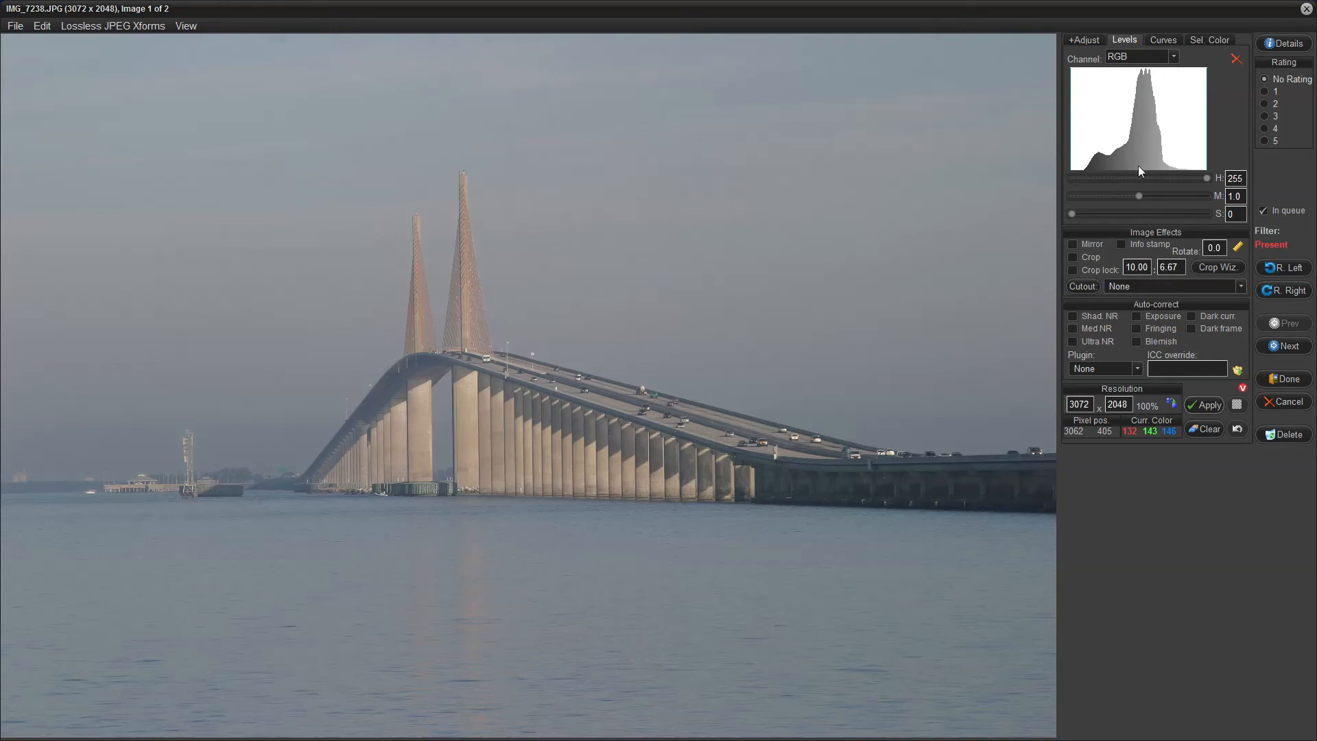
mouse_move(1173, 177)
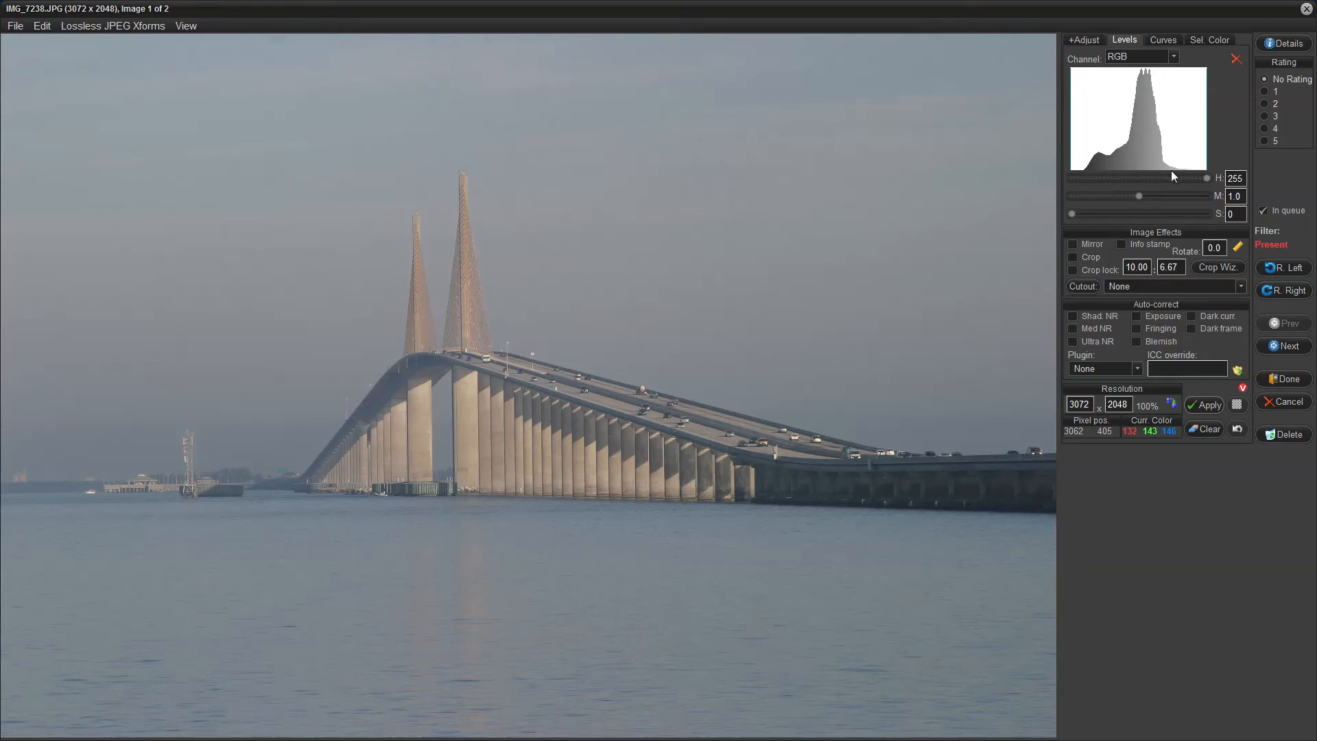
mouse_move(1177, 175)
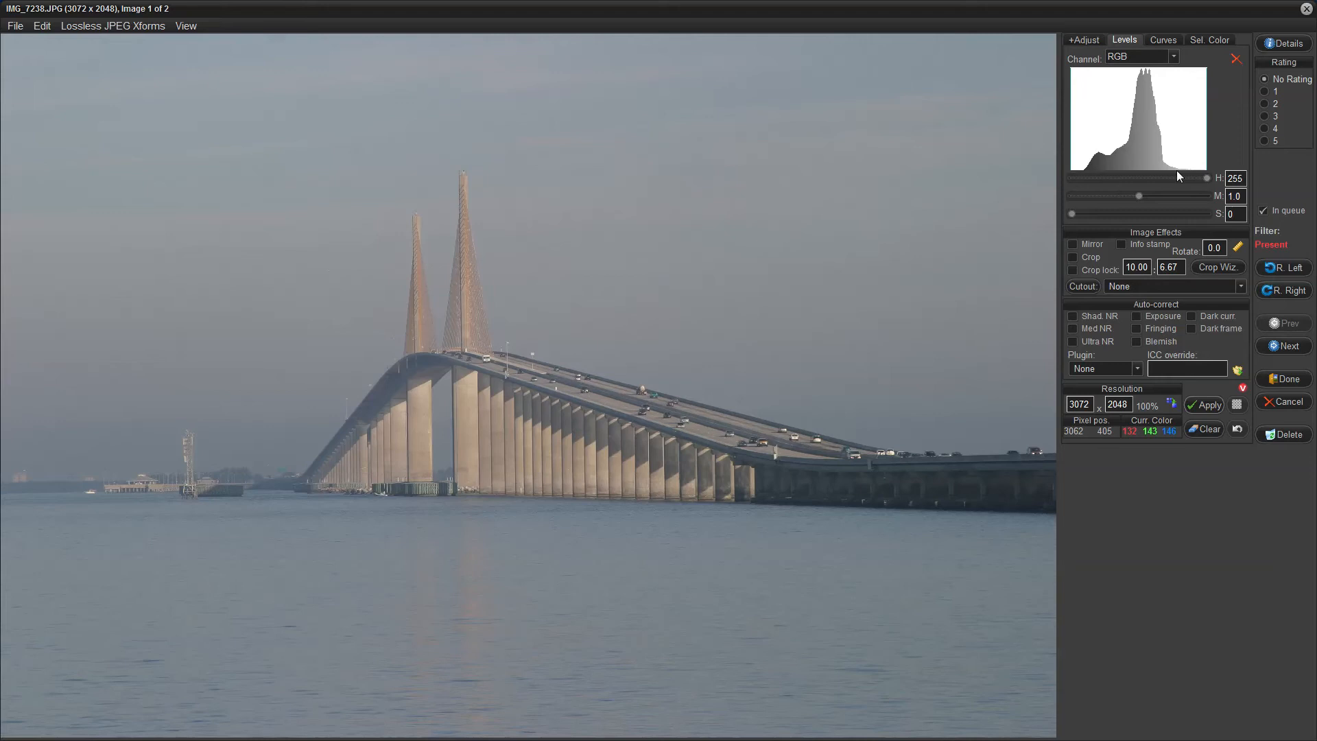
mouse_move(1177, 177)
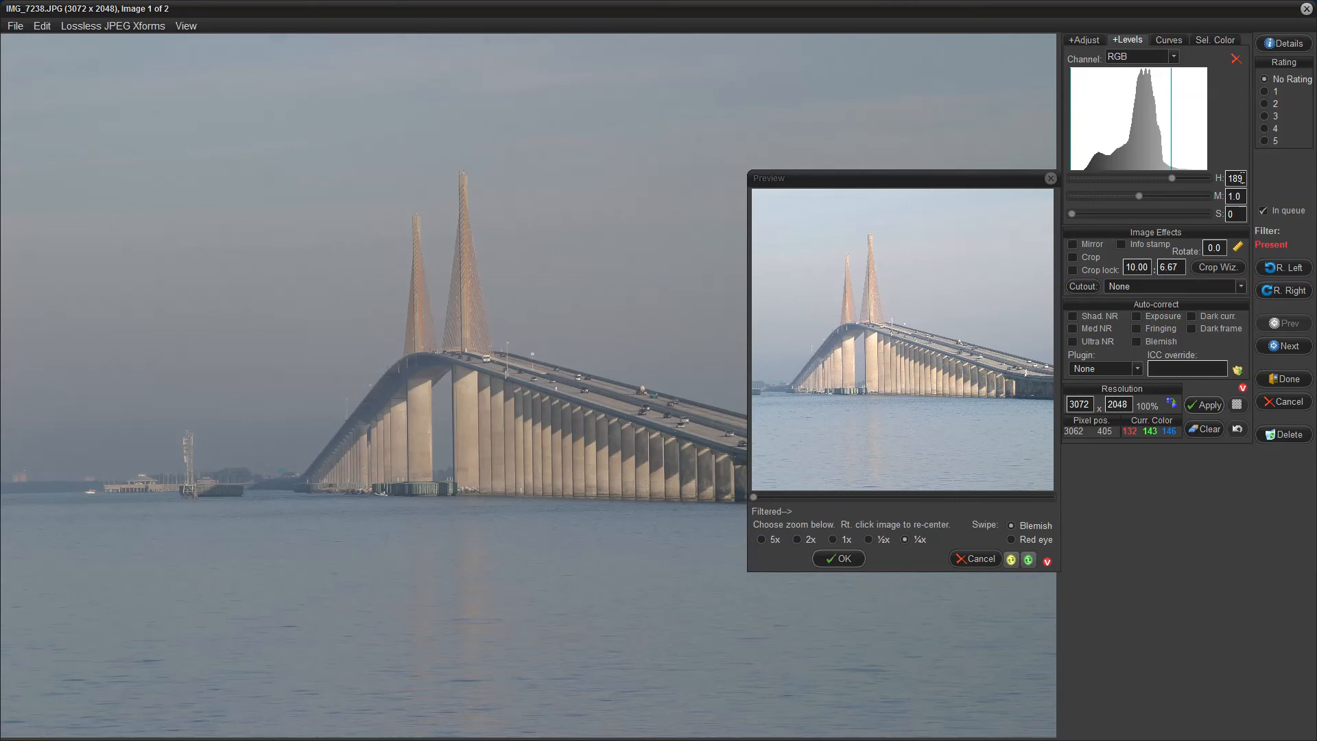
Step: Set the Levels highlight (H) value to 188, brightening the bridge preview
triple_click(1234, 178)
type("188")
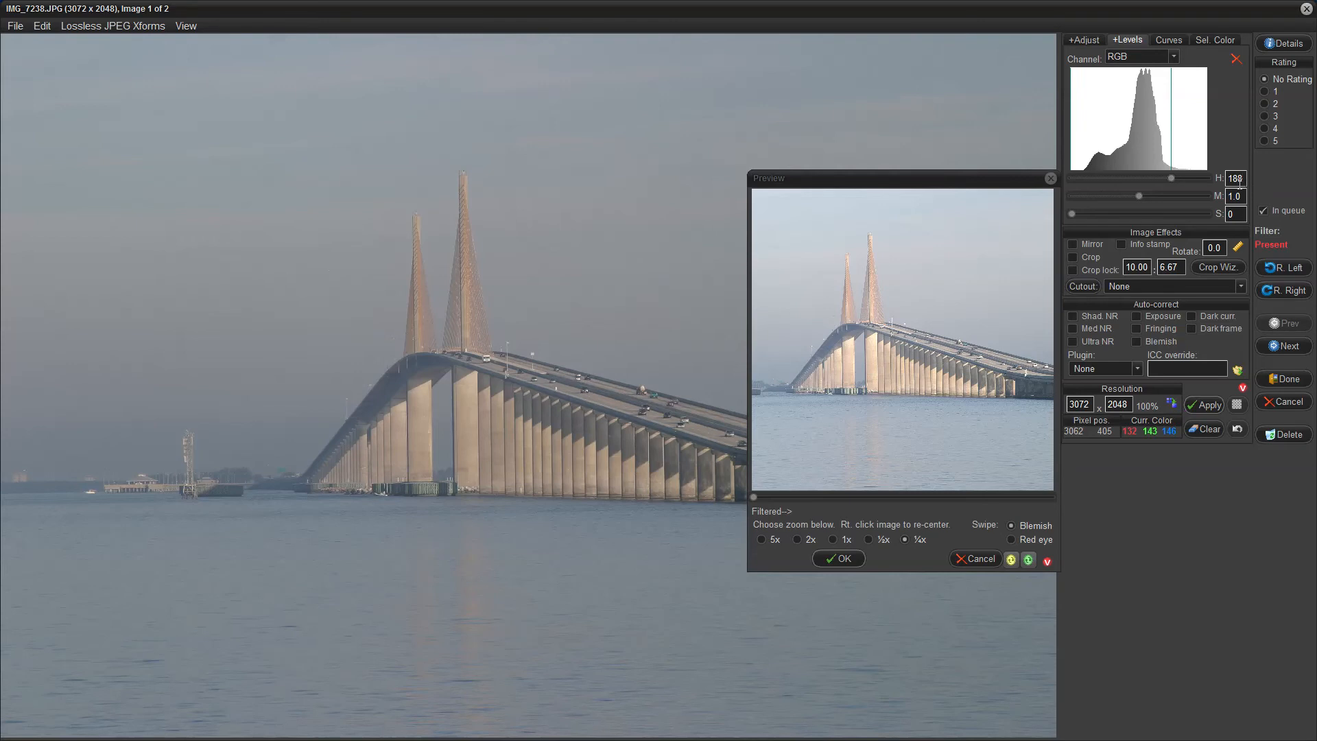
mouse_move(1273, 175)
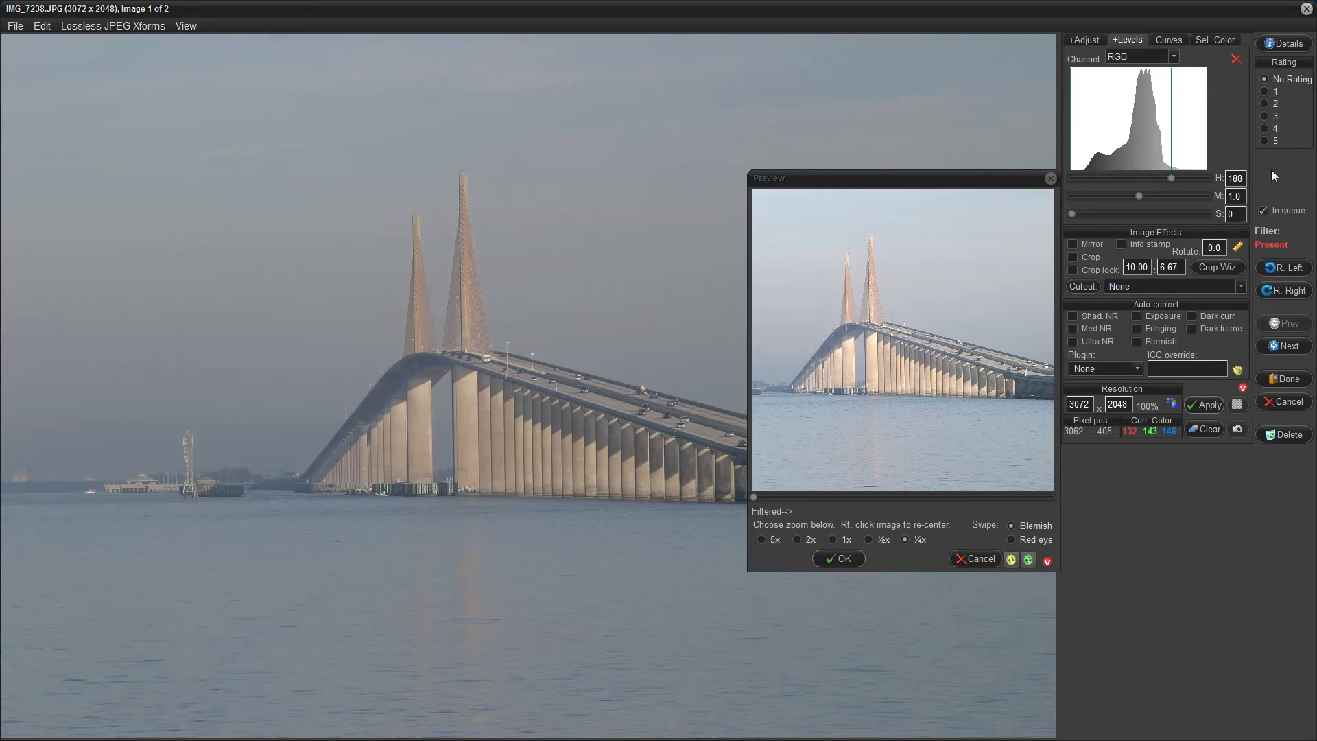
mouse_move(1255, 179)
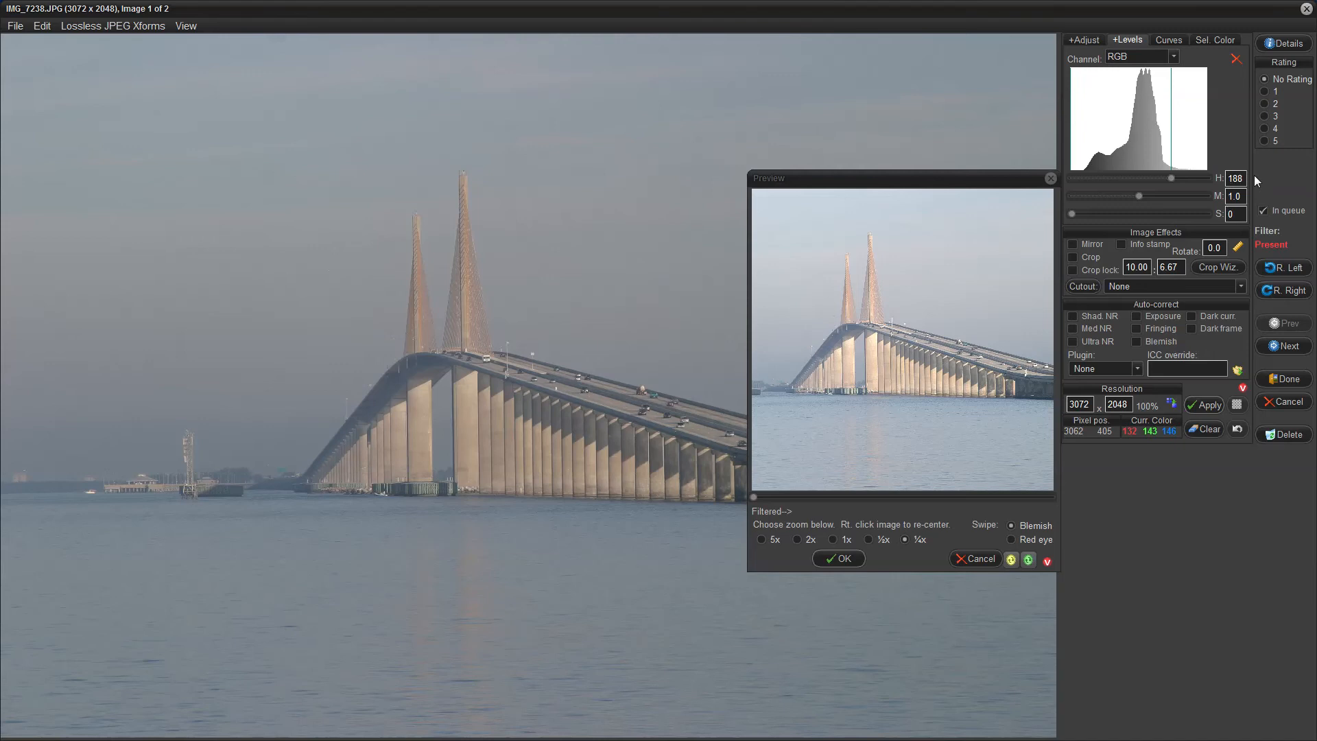
mouse_move(1248, 308)
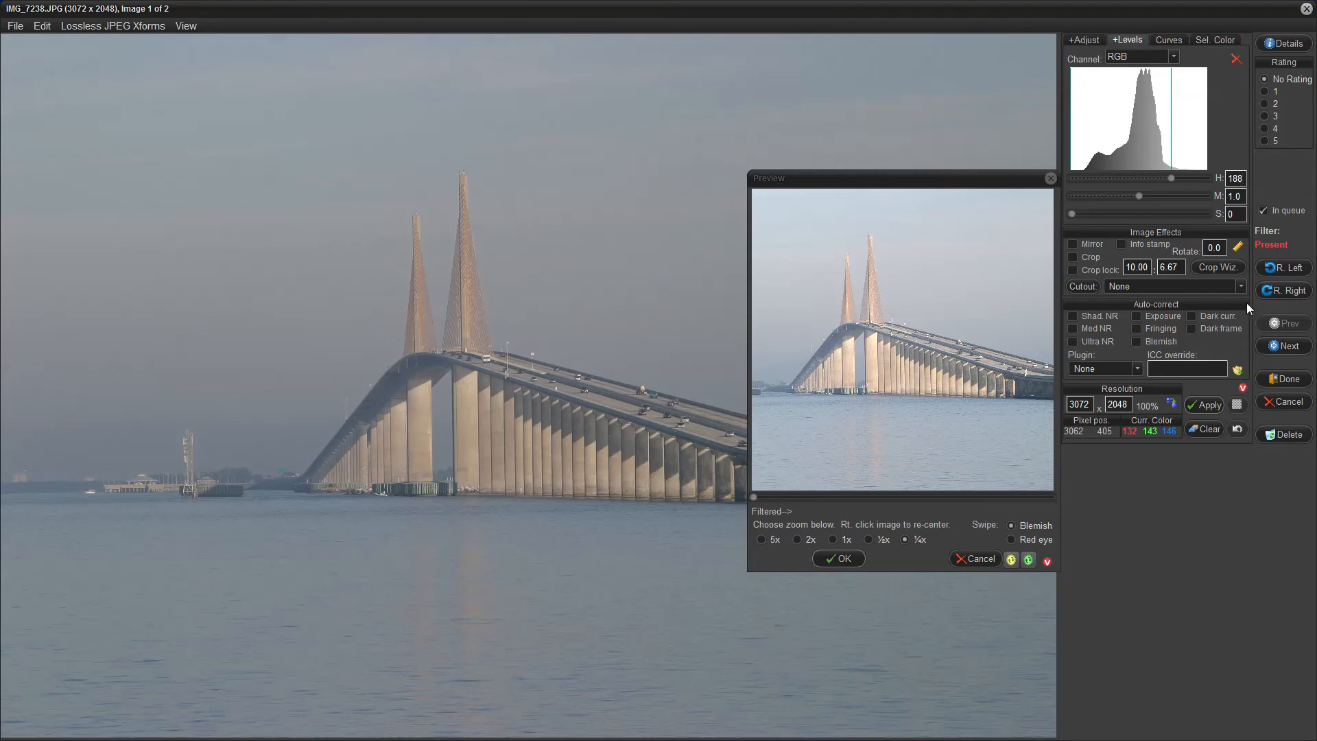
mouse_move(1079, 220)
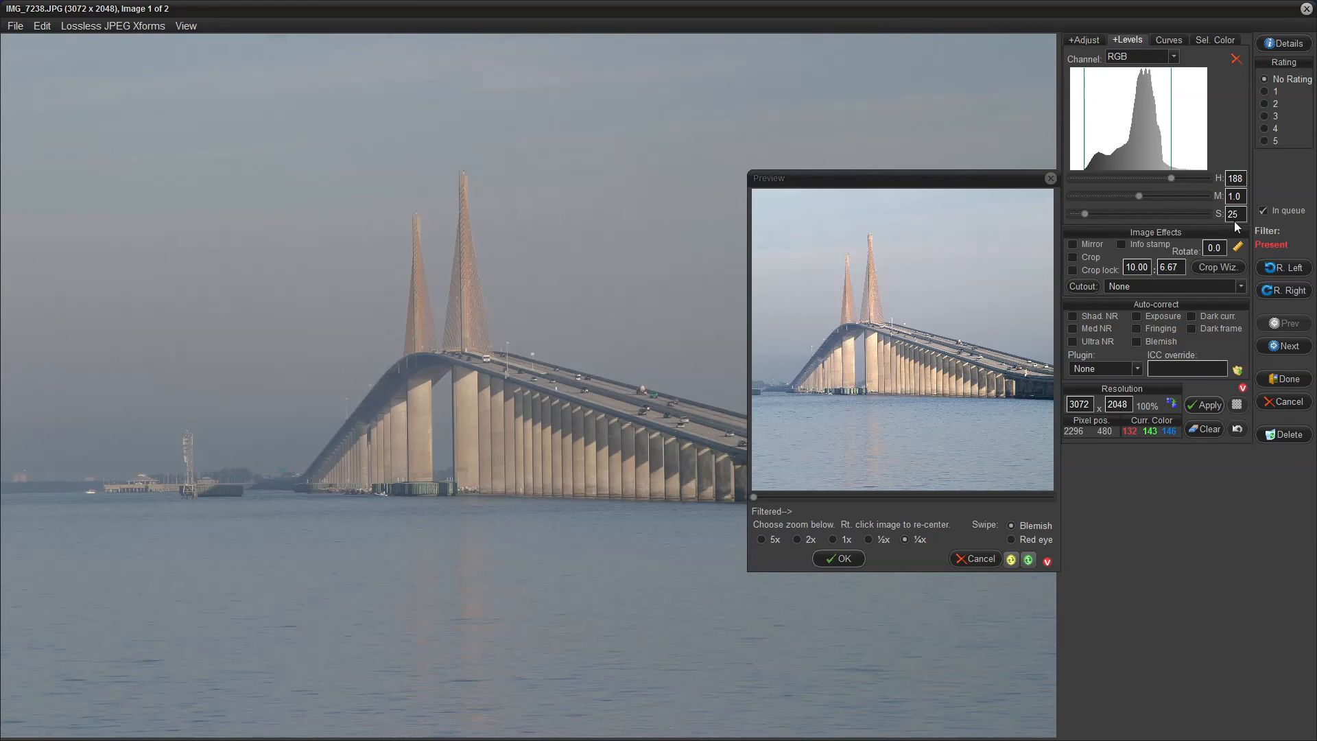
mouse_move(1047, 427)
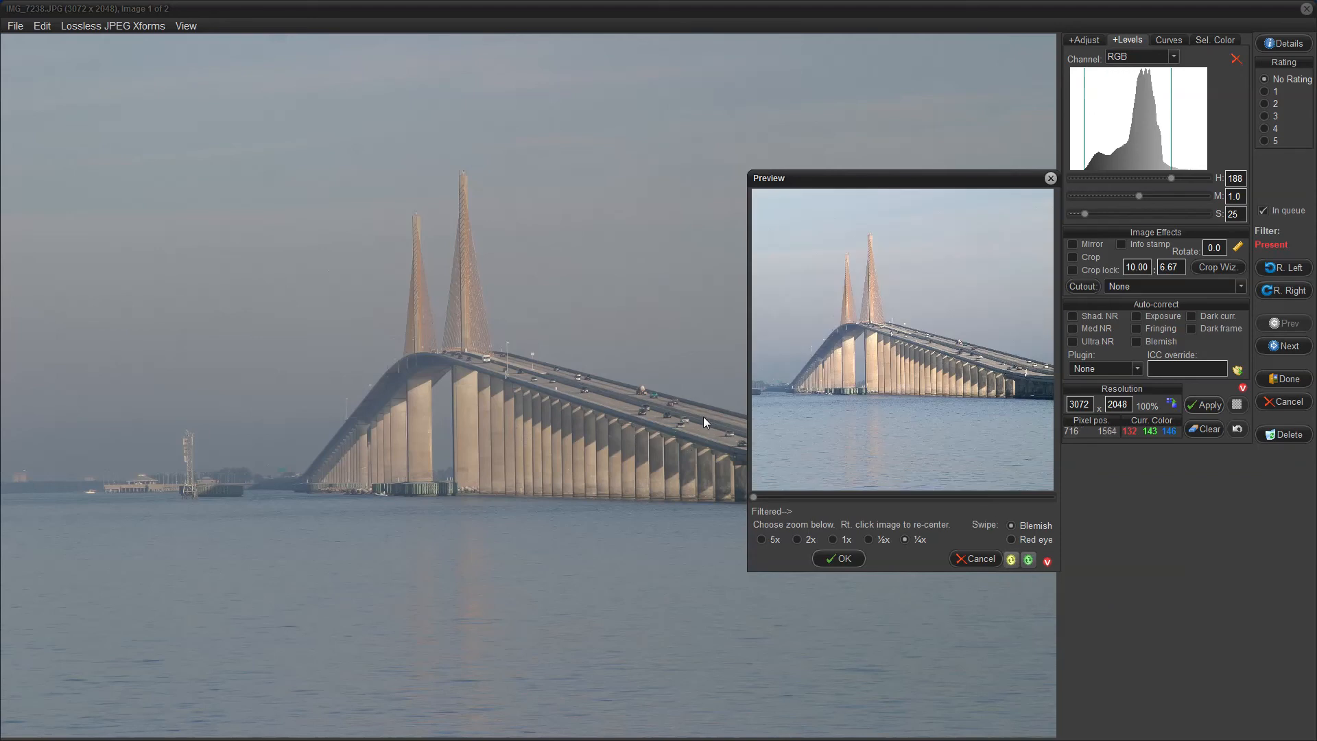
mouse_move(834, 372)
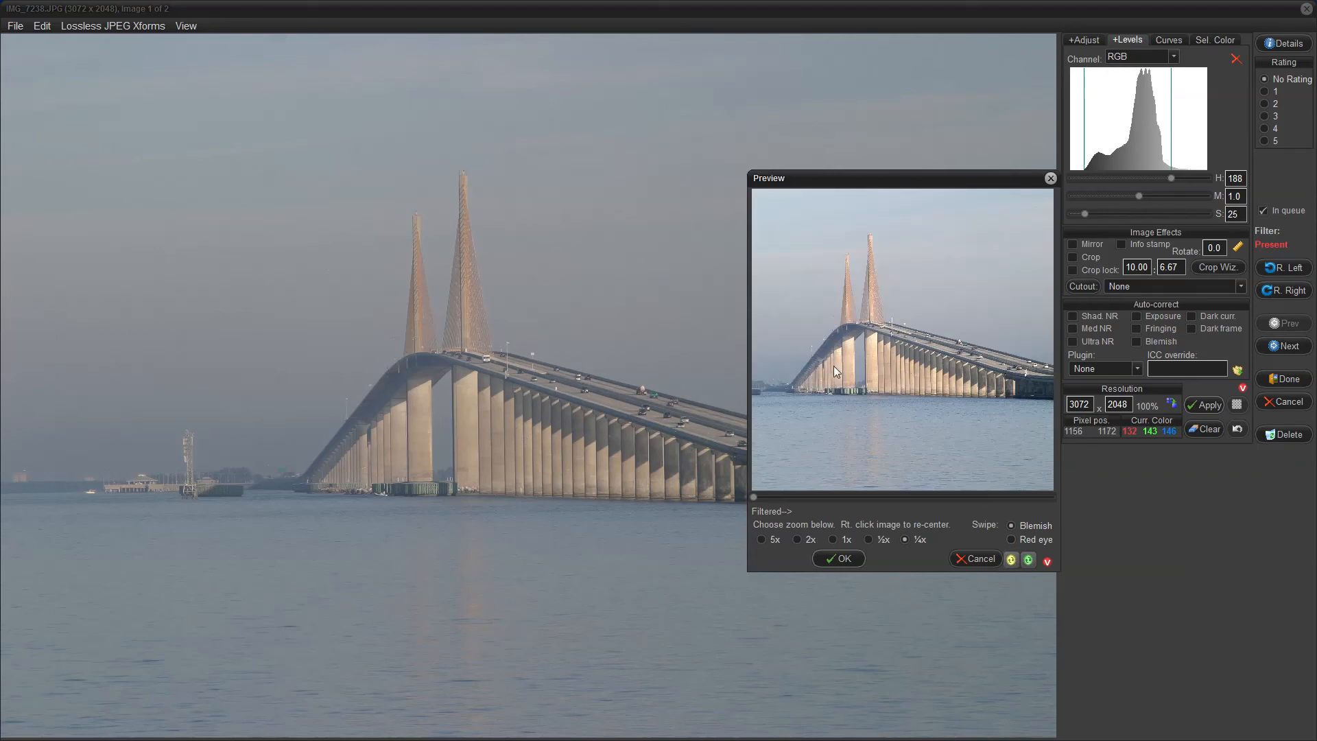
mouse_move(860, 399)
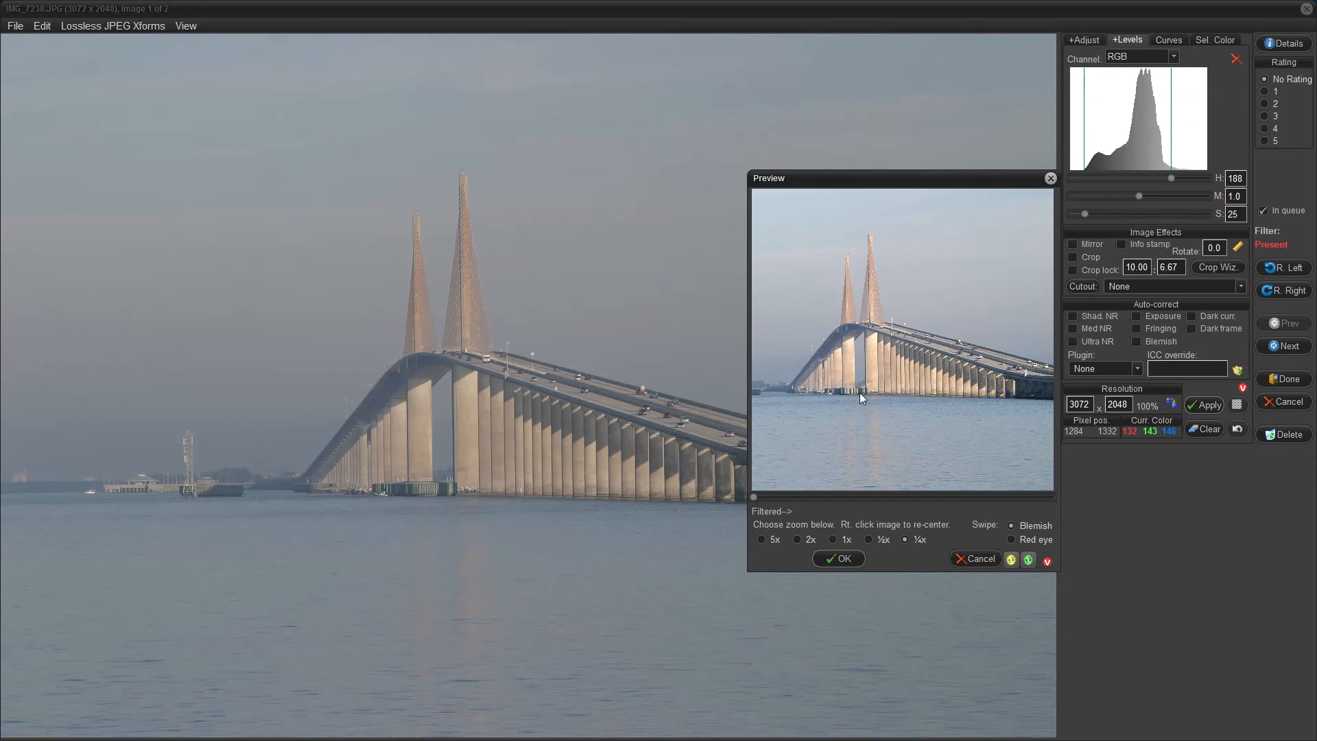
mouse_move(889, 374)
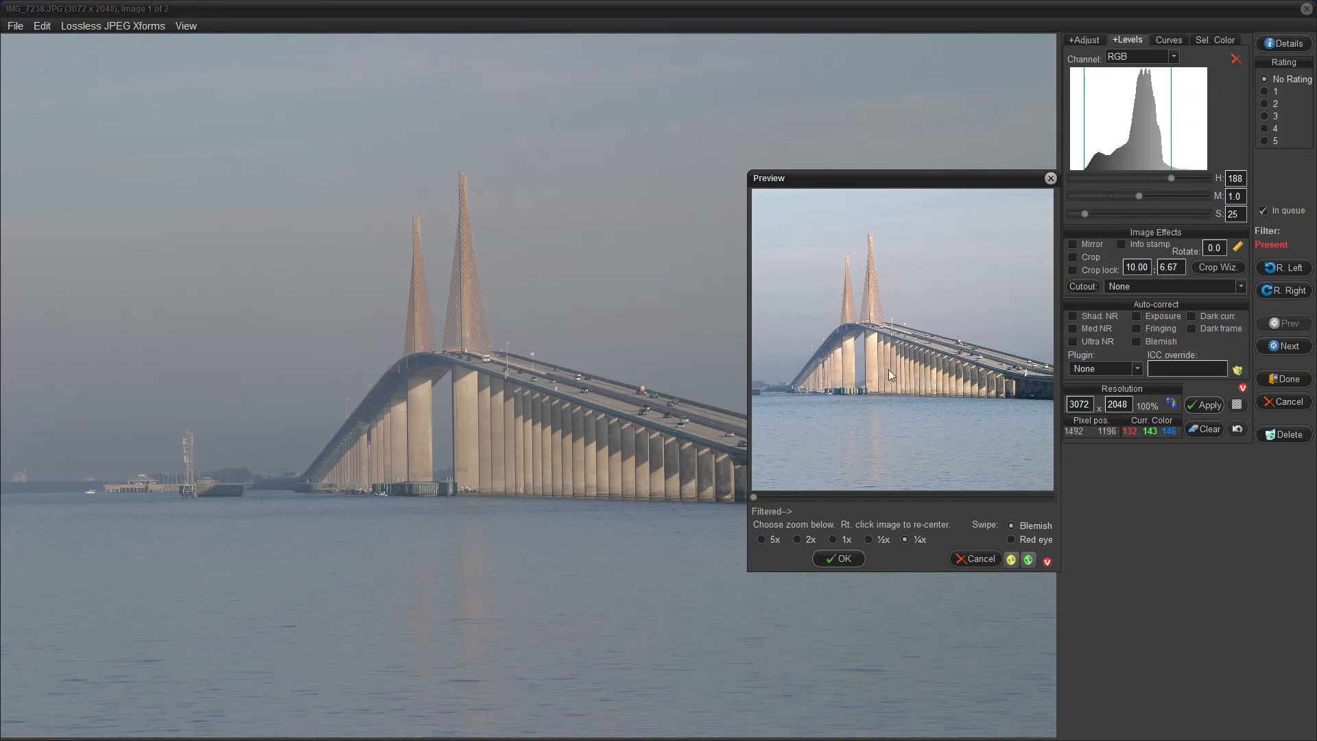
mouse_move(905, 380)
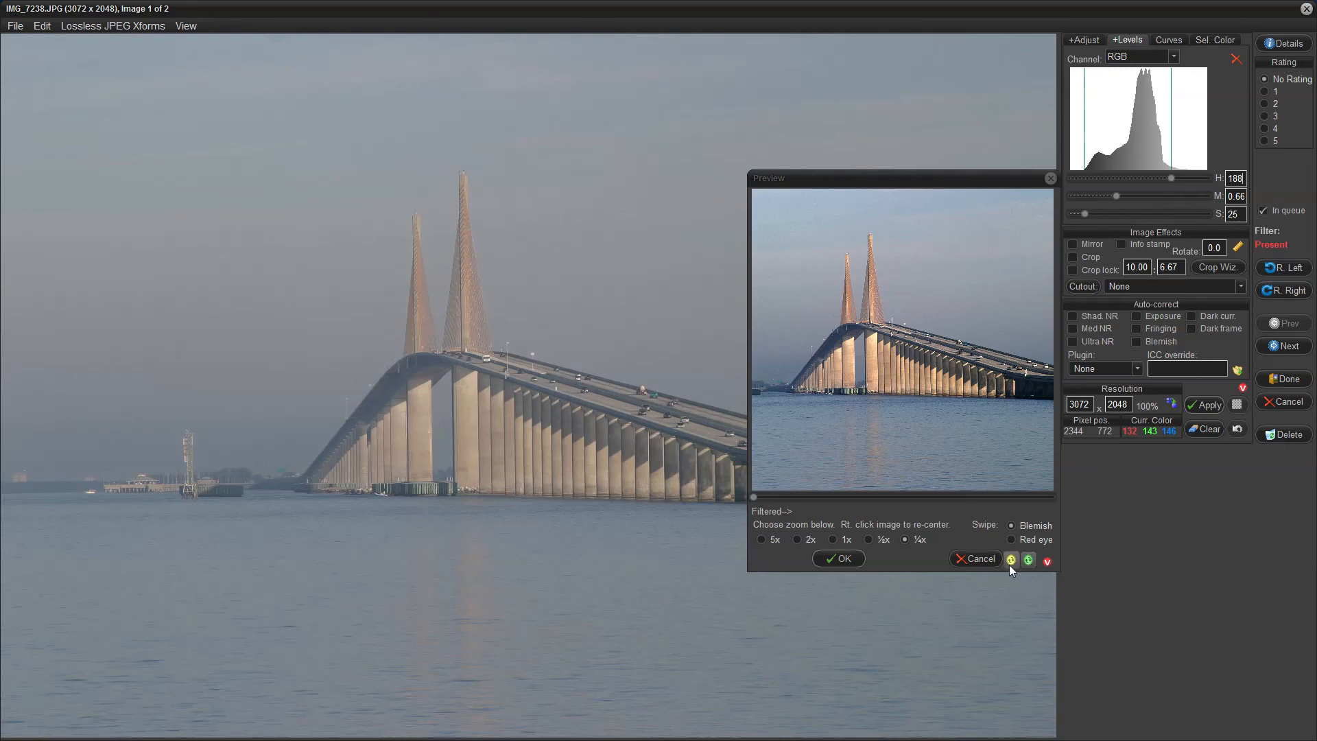
mouse_move(1010, 560)
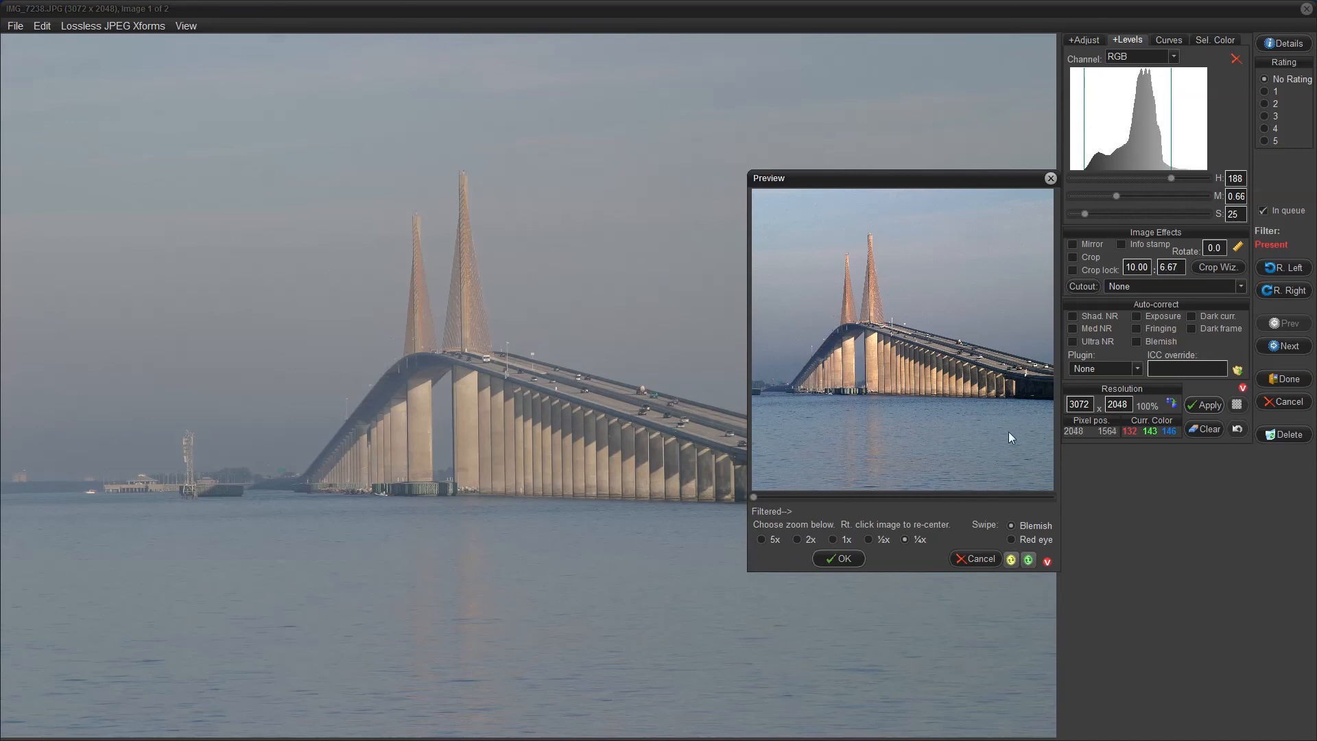
mouse_move(967, 417)
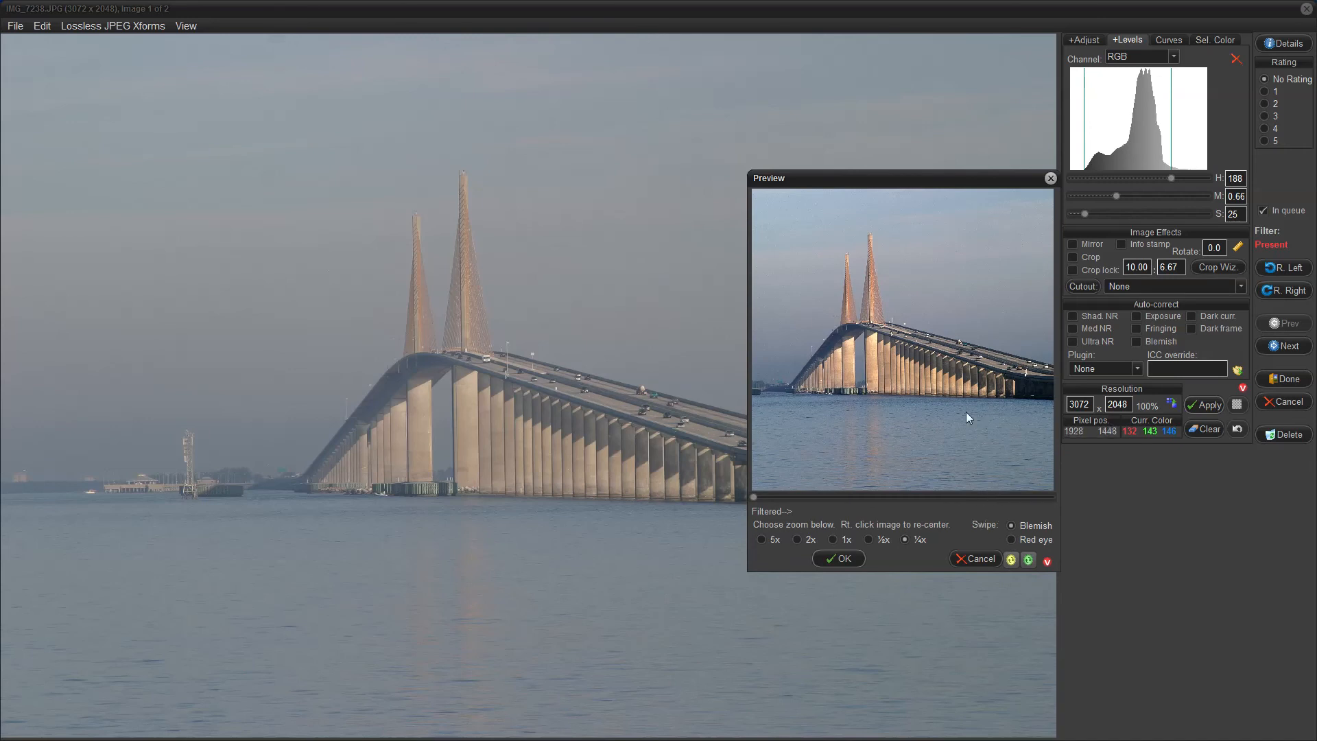
mouse_move(660, 421)
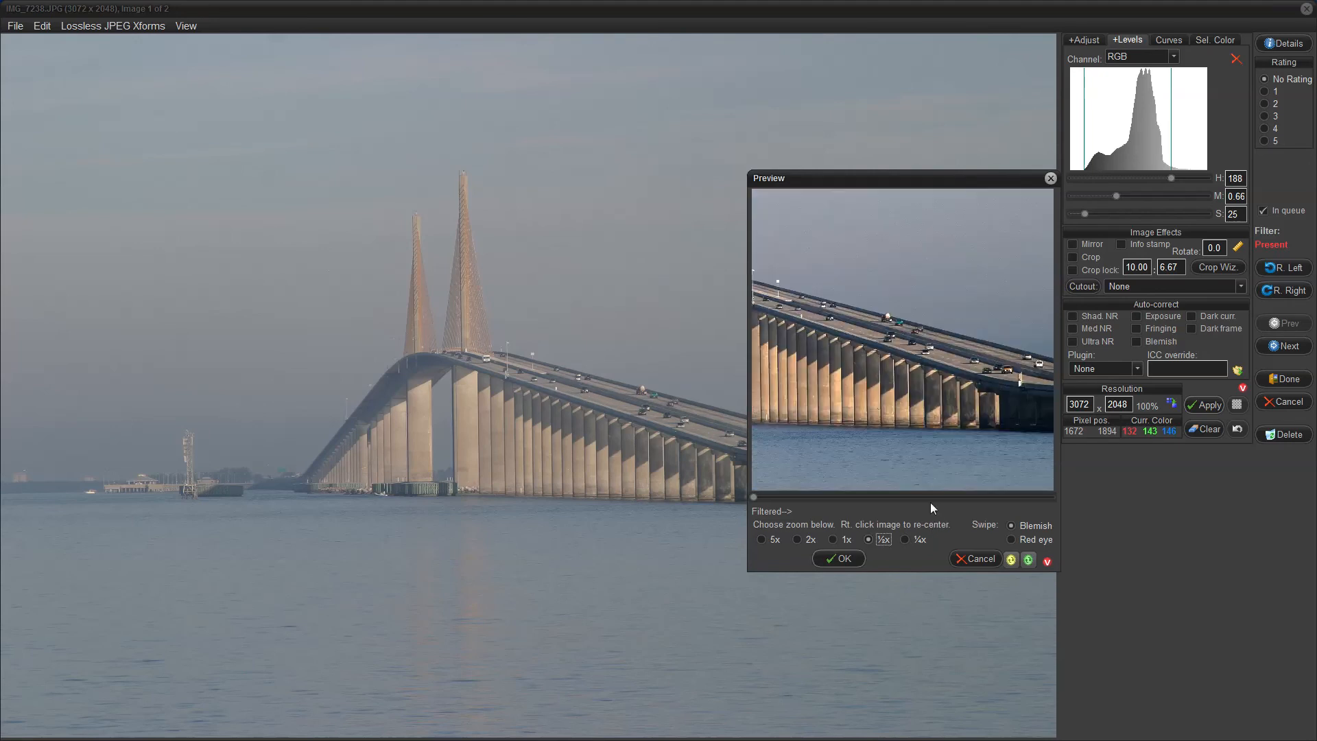
mouse_move(959, 386)
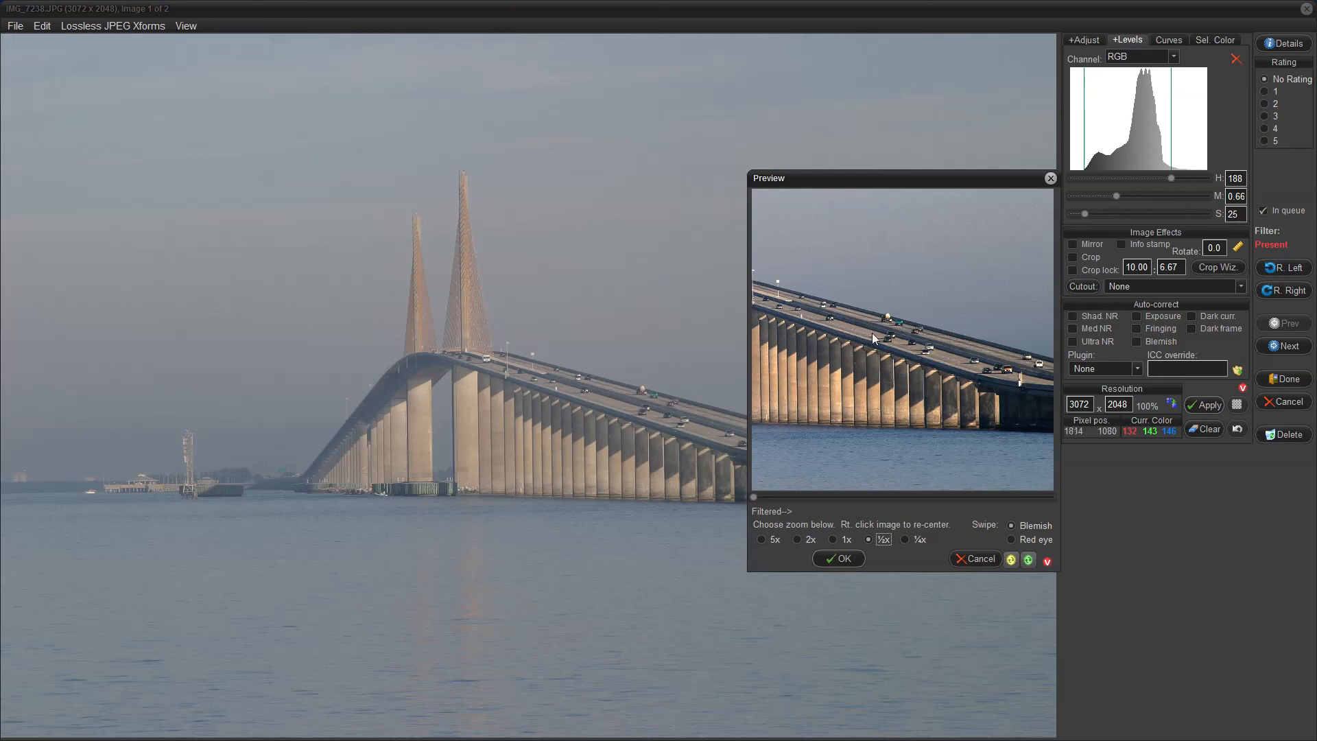
mouse_move(953, 363)
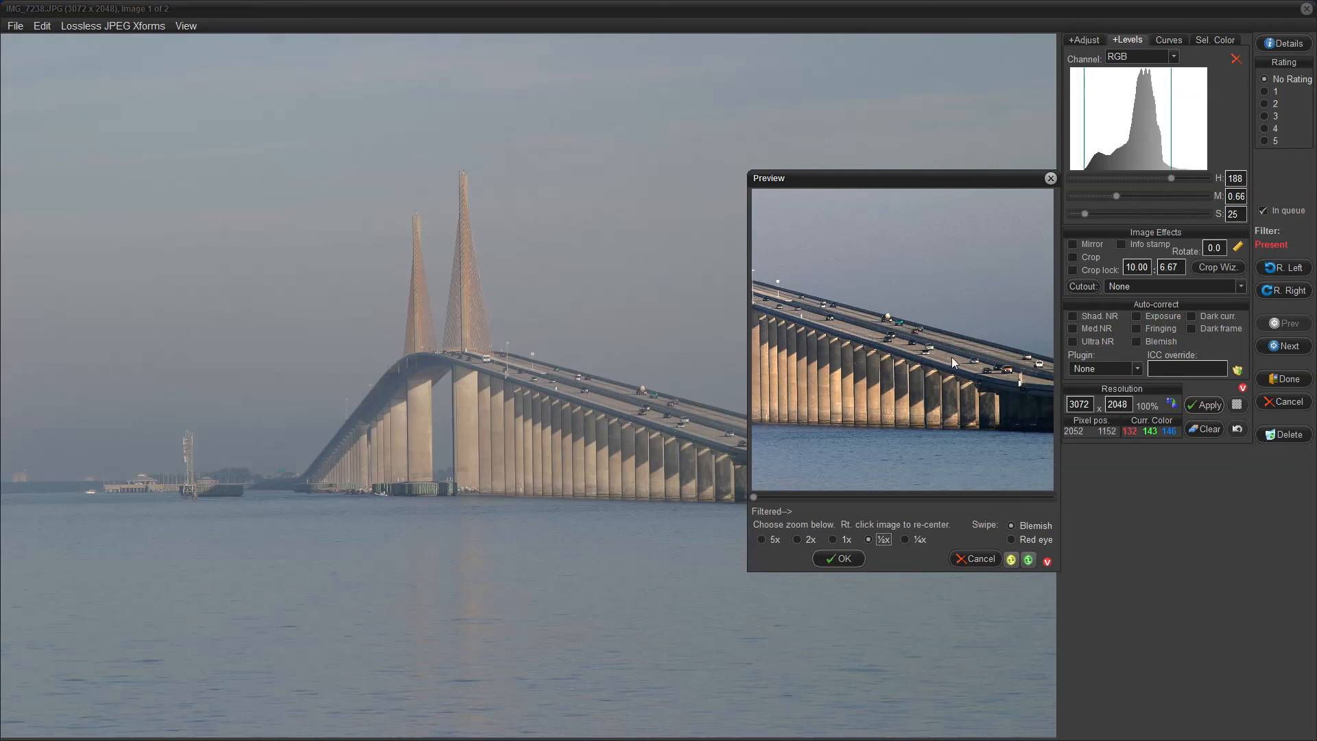
mouse_move(865, 335)
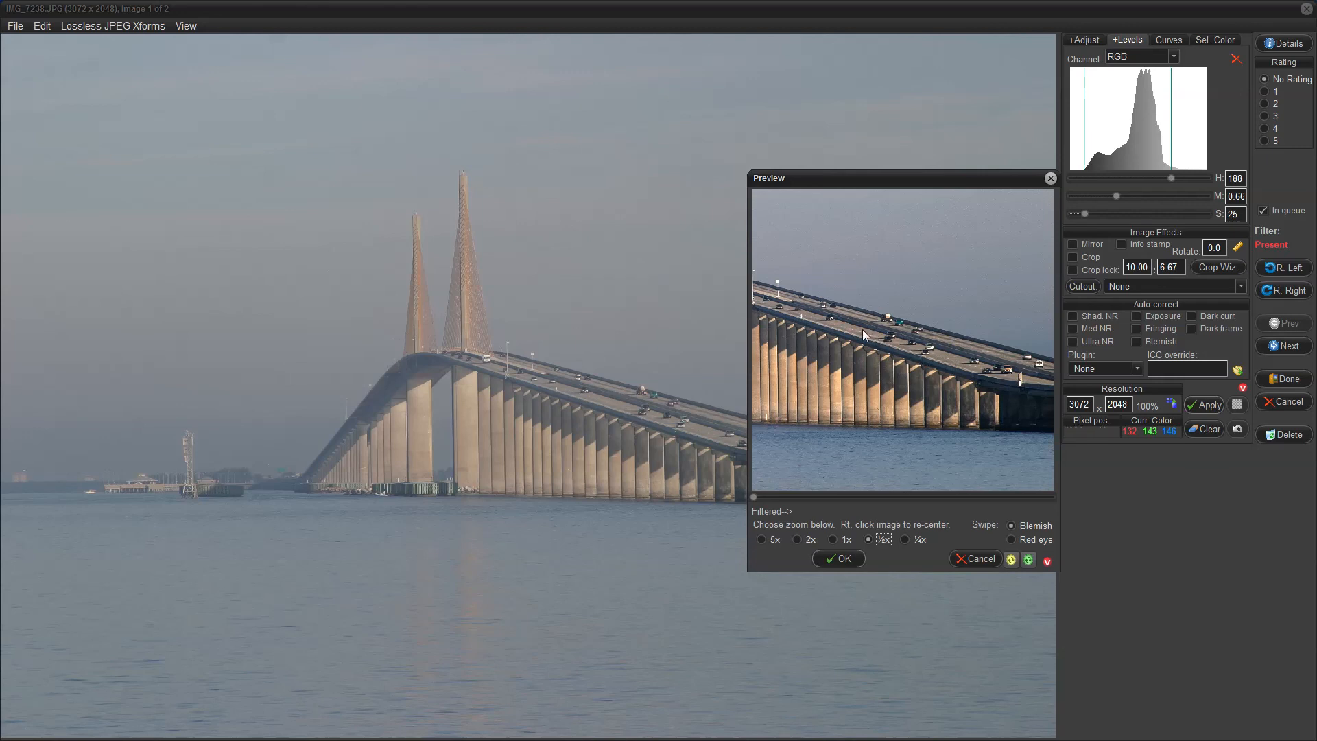
mouse_move(940, 360)
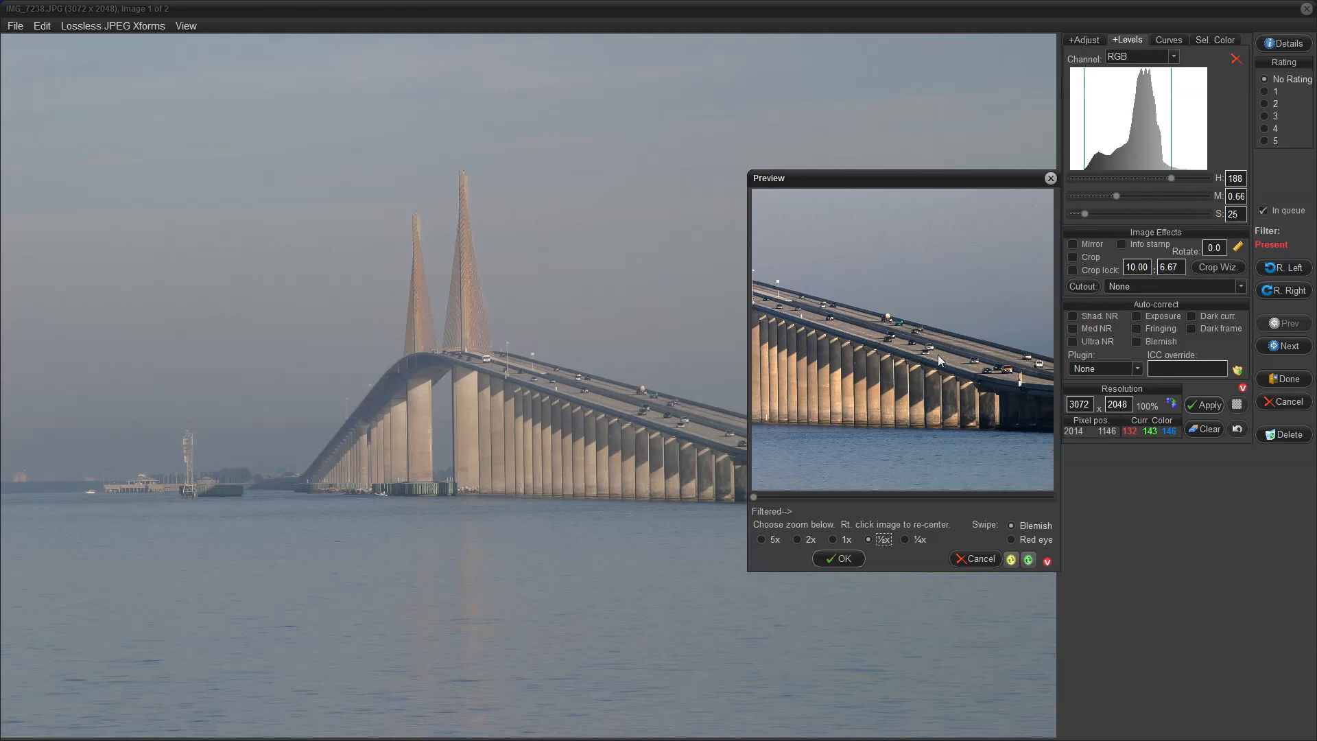
mouse_move(930, 358)
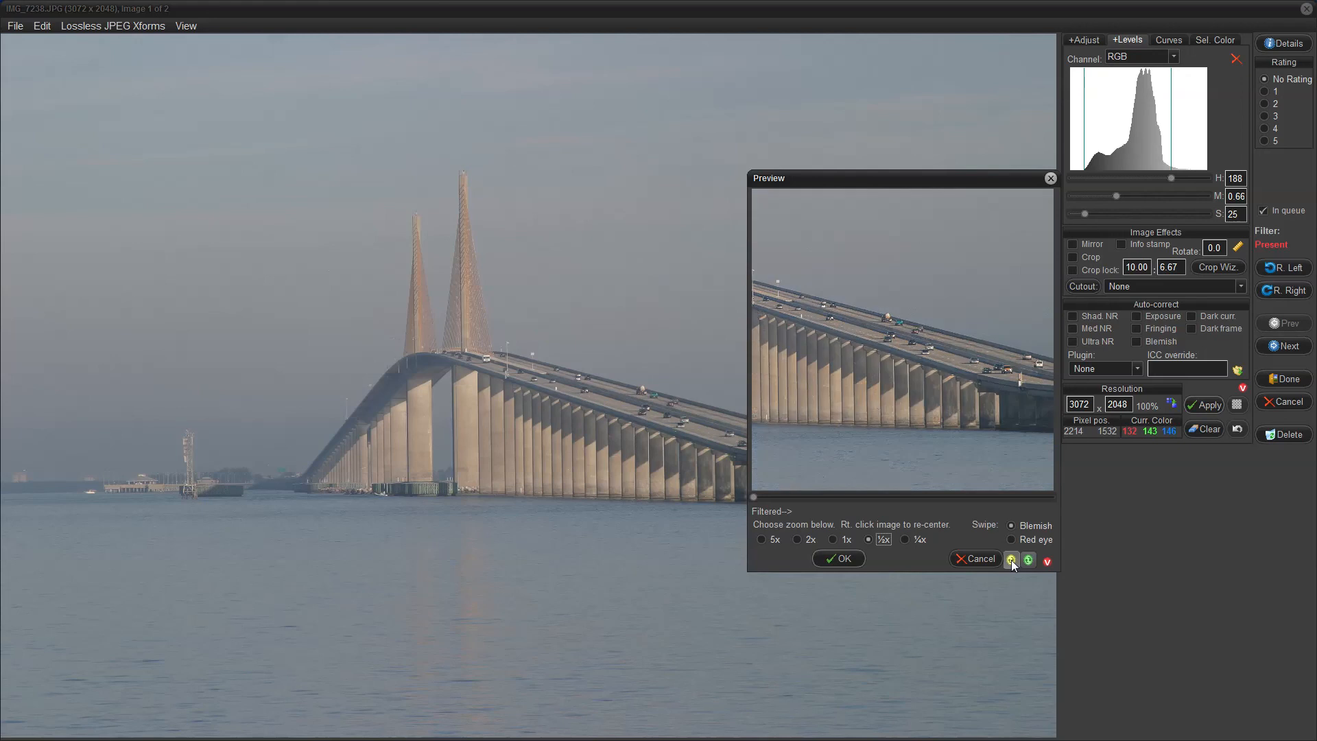
Step: Switch the filtered preview to ½x zoom to inspect the deck and pillars
left_click(1012, 560)
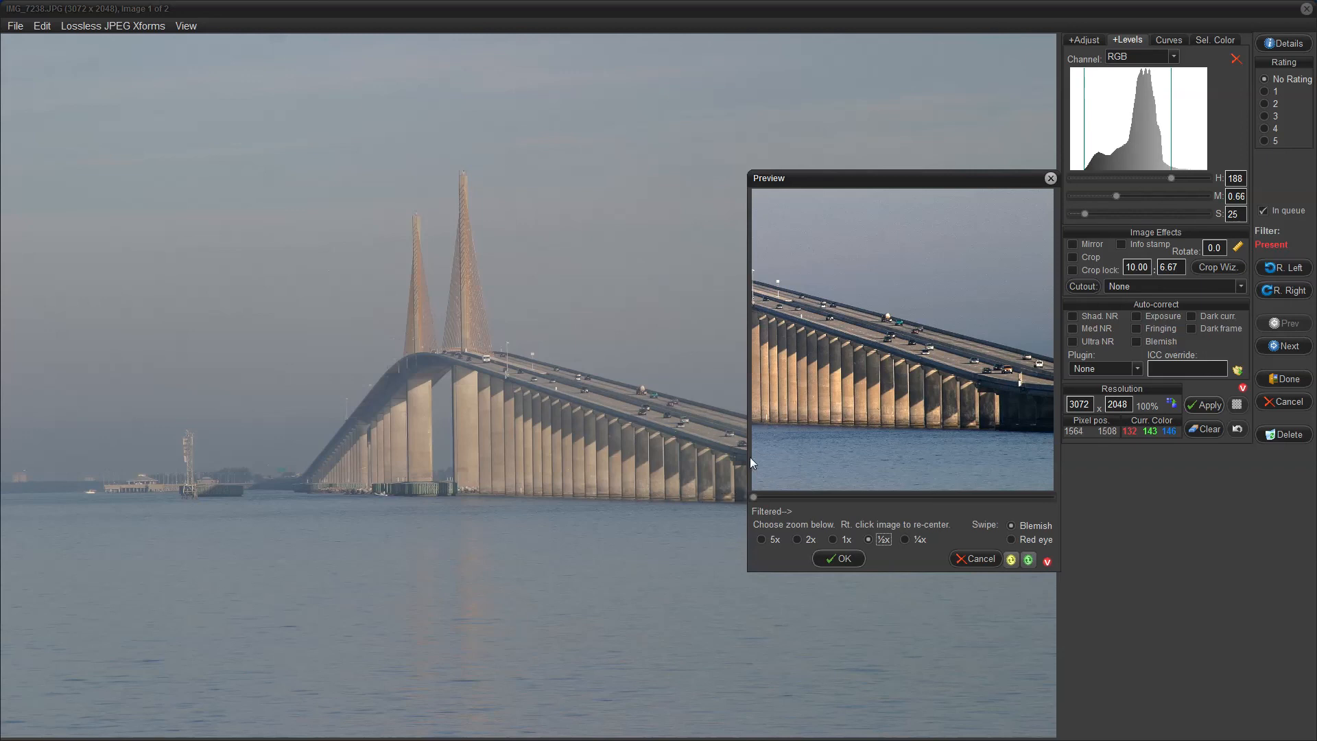
mouse_move(891, 461)
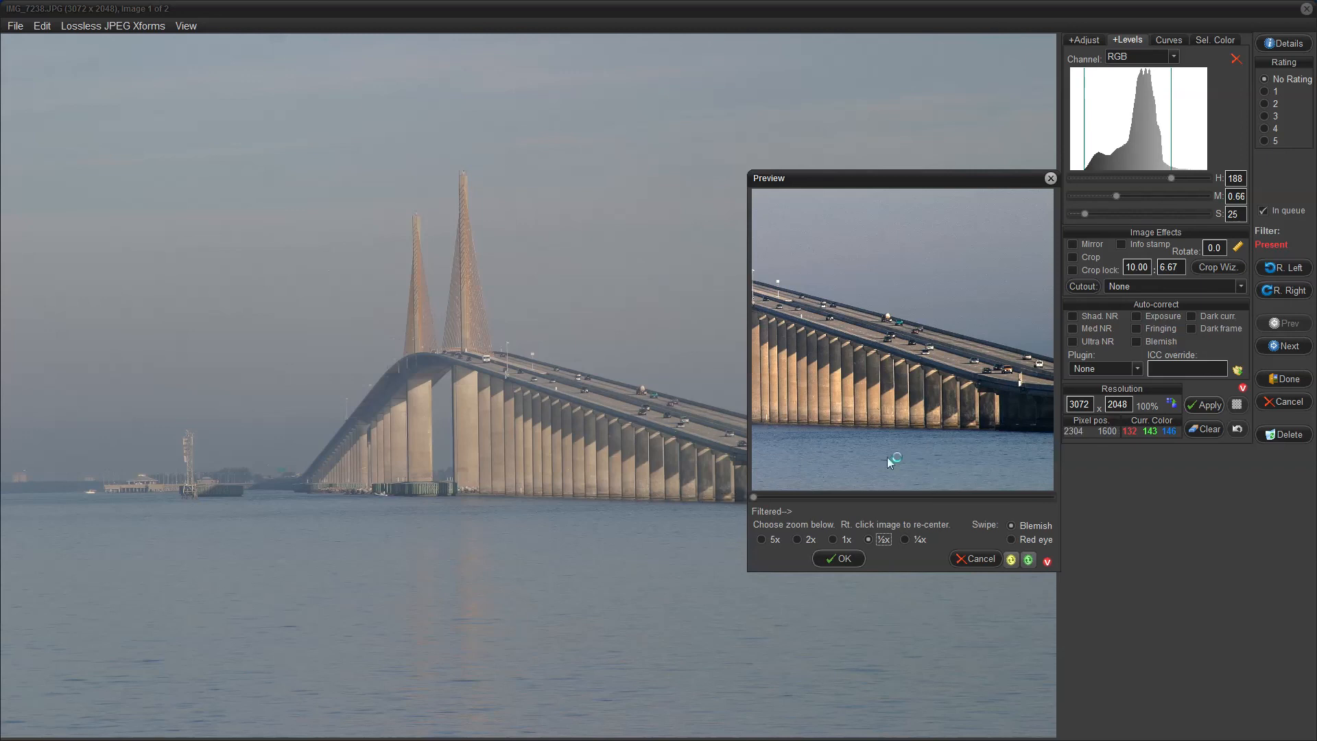
Step: Recenter the preview on the bridge's far end where it meets the causeway
right_click(891, 461)
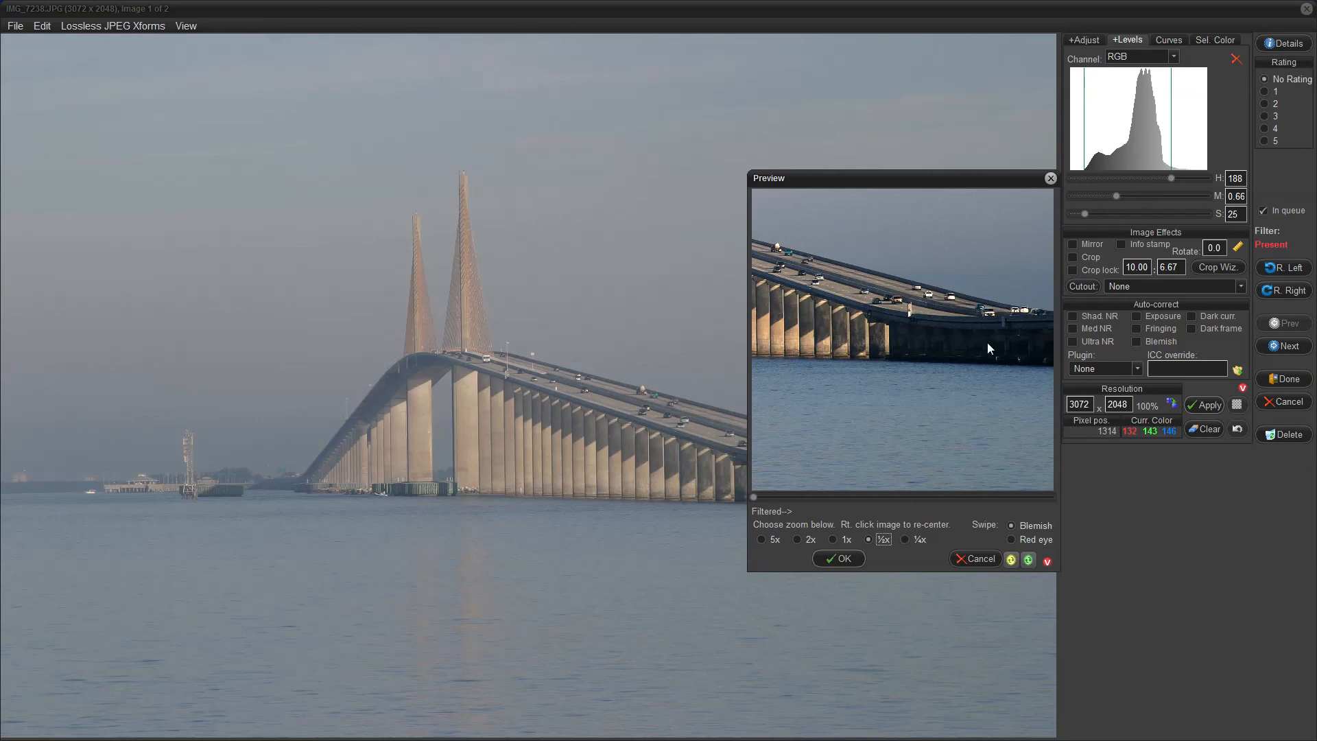
mouse_move(953, 357)
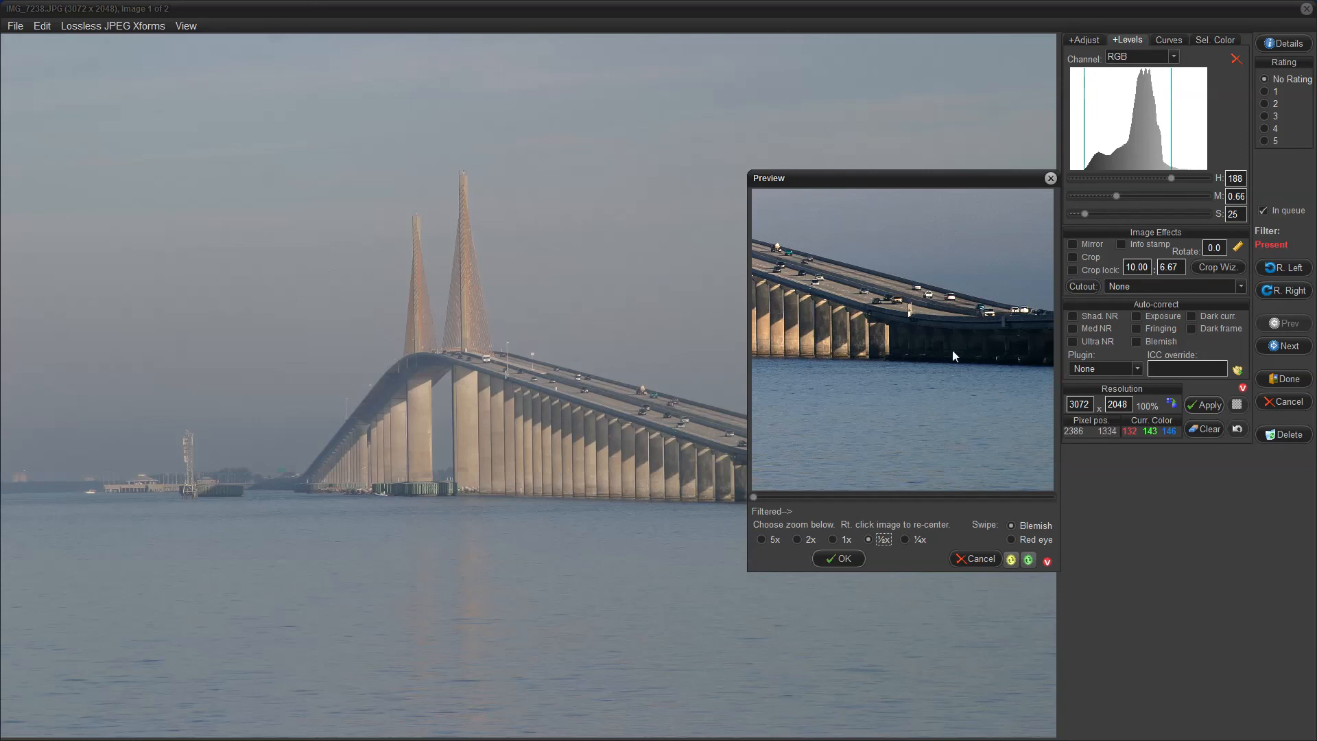
mouse_move(1010, 352)
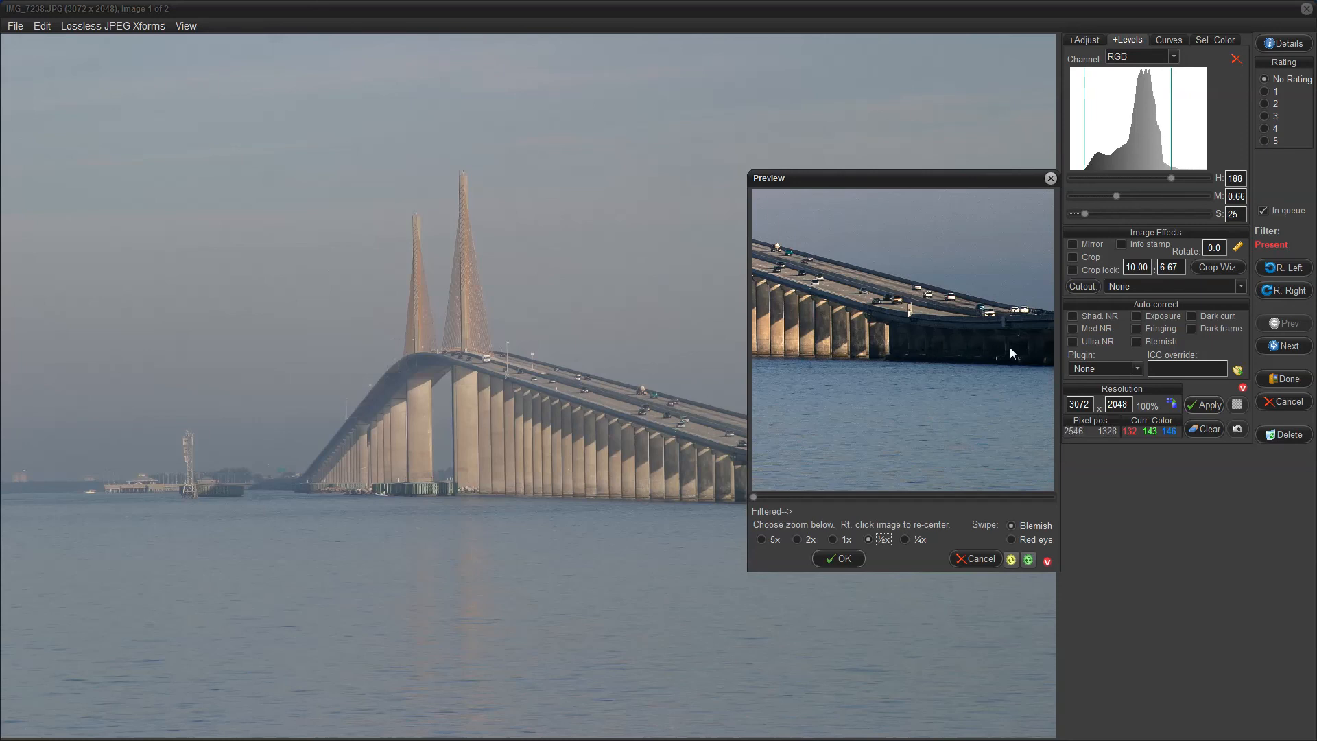
mouse_move(960, 368)
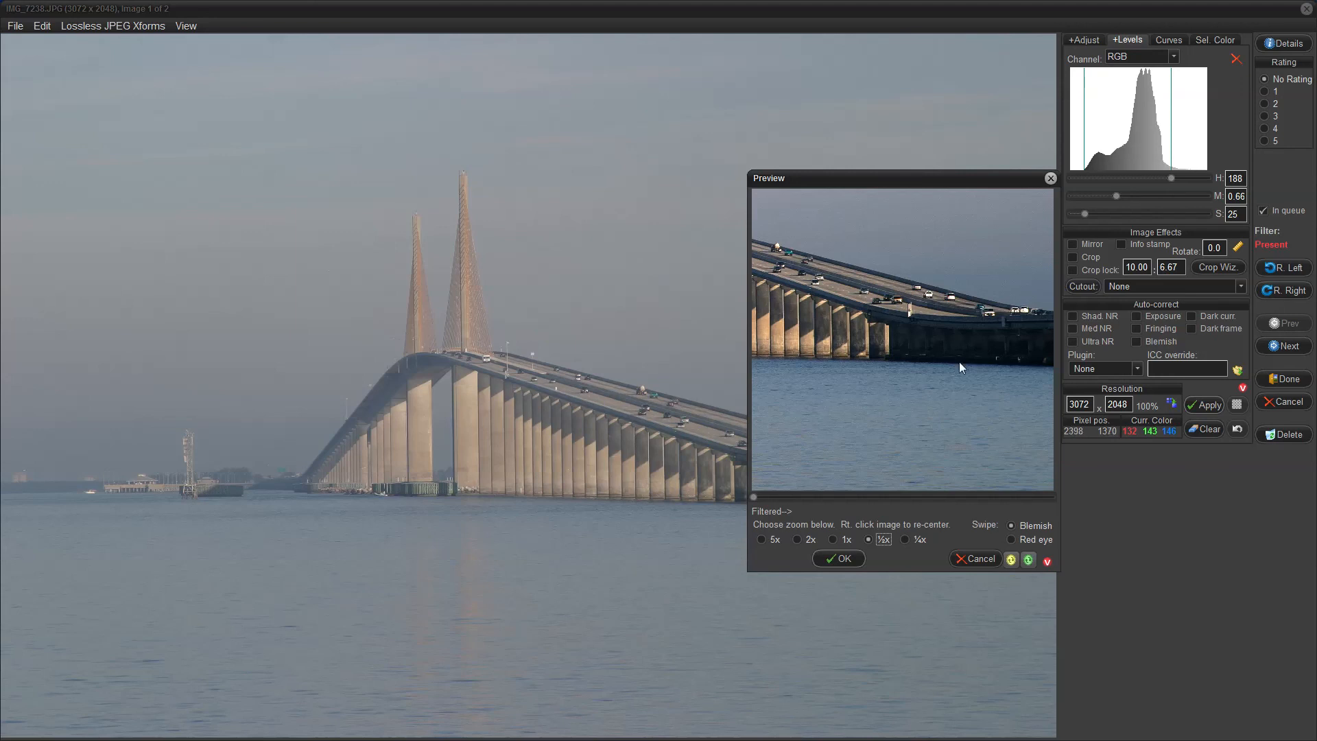
mouse_move(1011, 559)
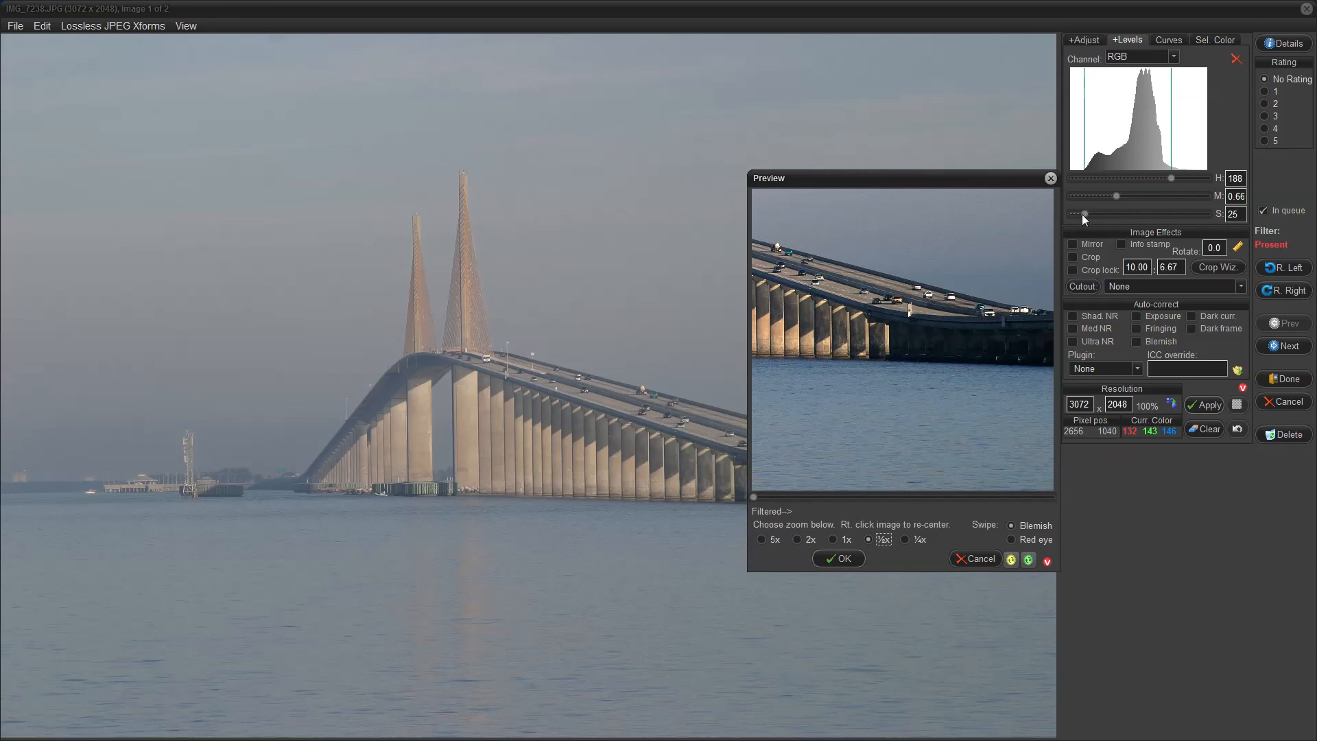
mouse_move(975, 350)
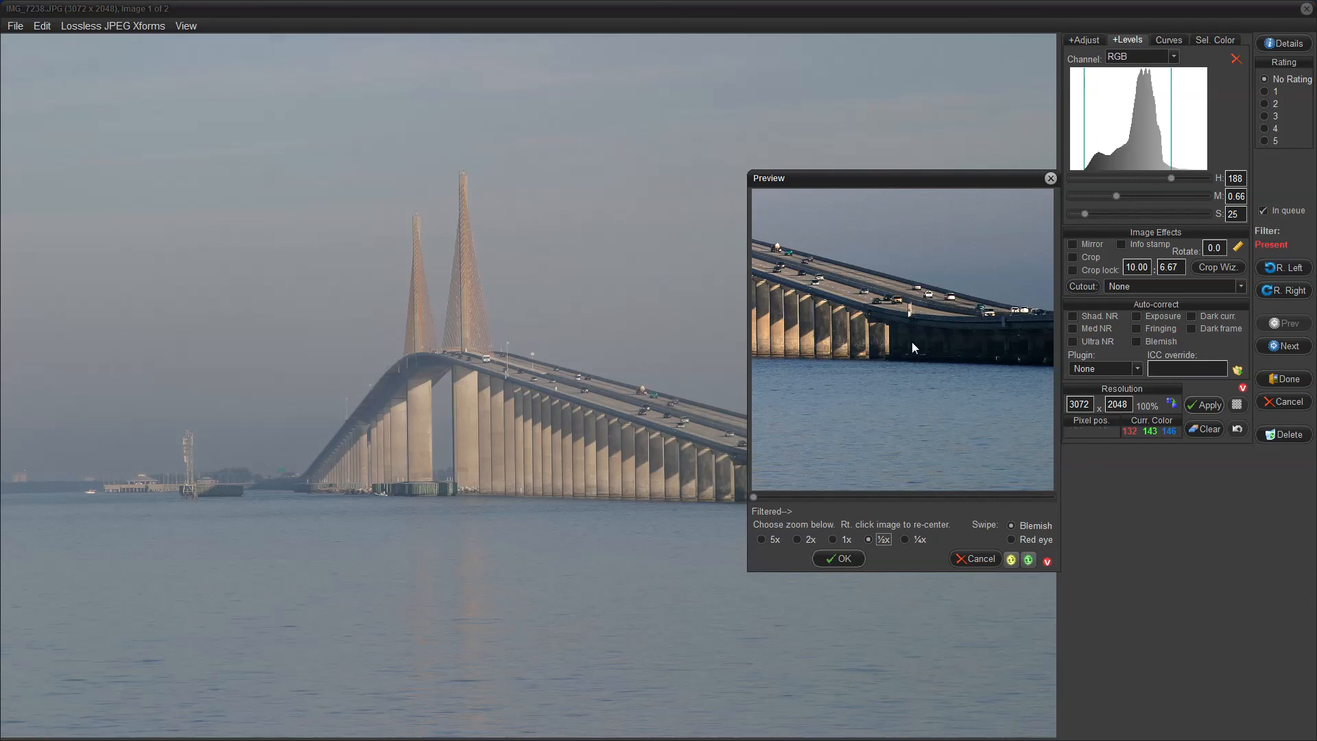
mouse_move(1012, 353)
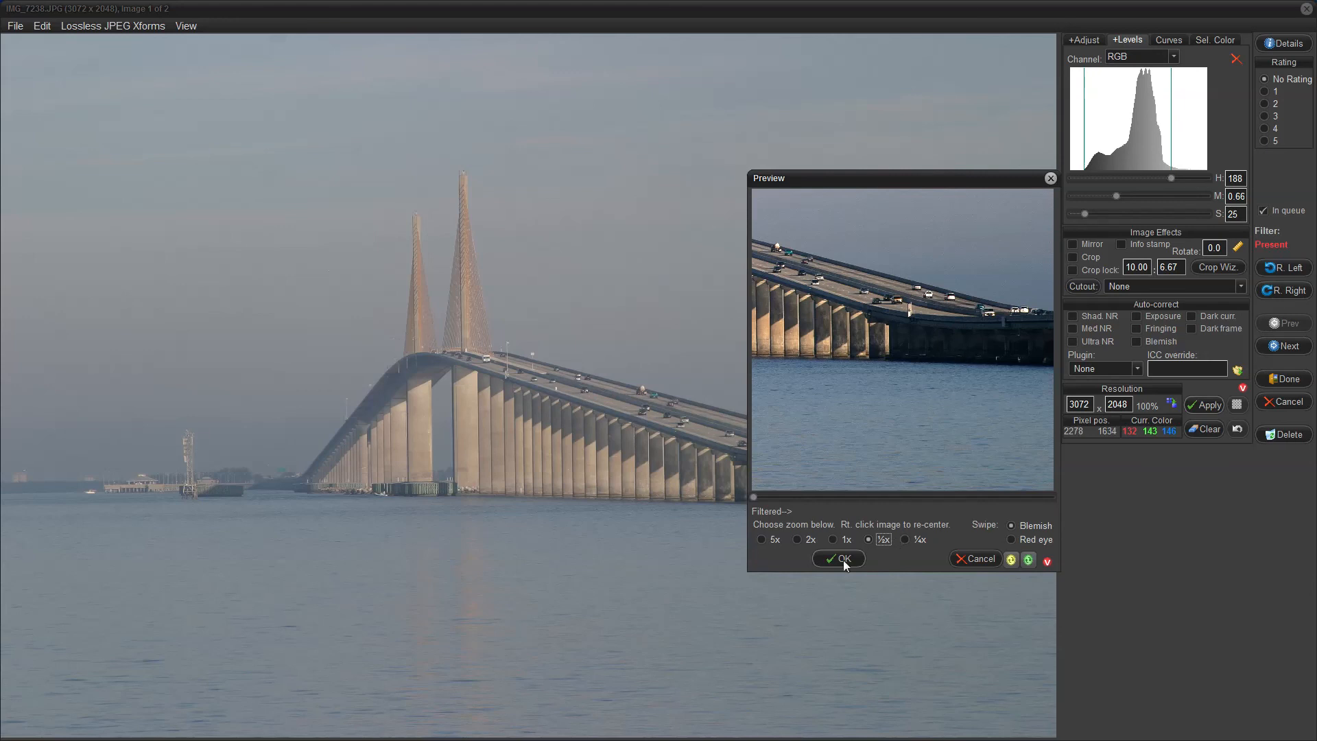
Step: Accept the Levels correction (188, 0.66, 25) for the full bridge photo
left_click(837, 558)
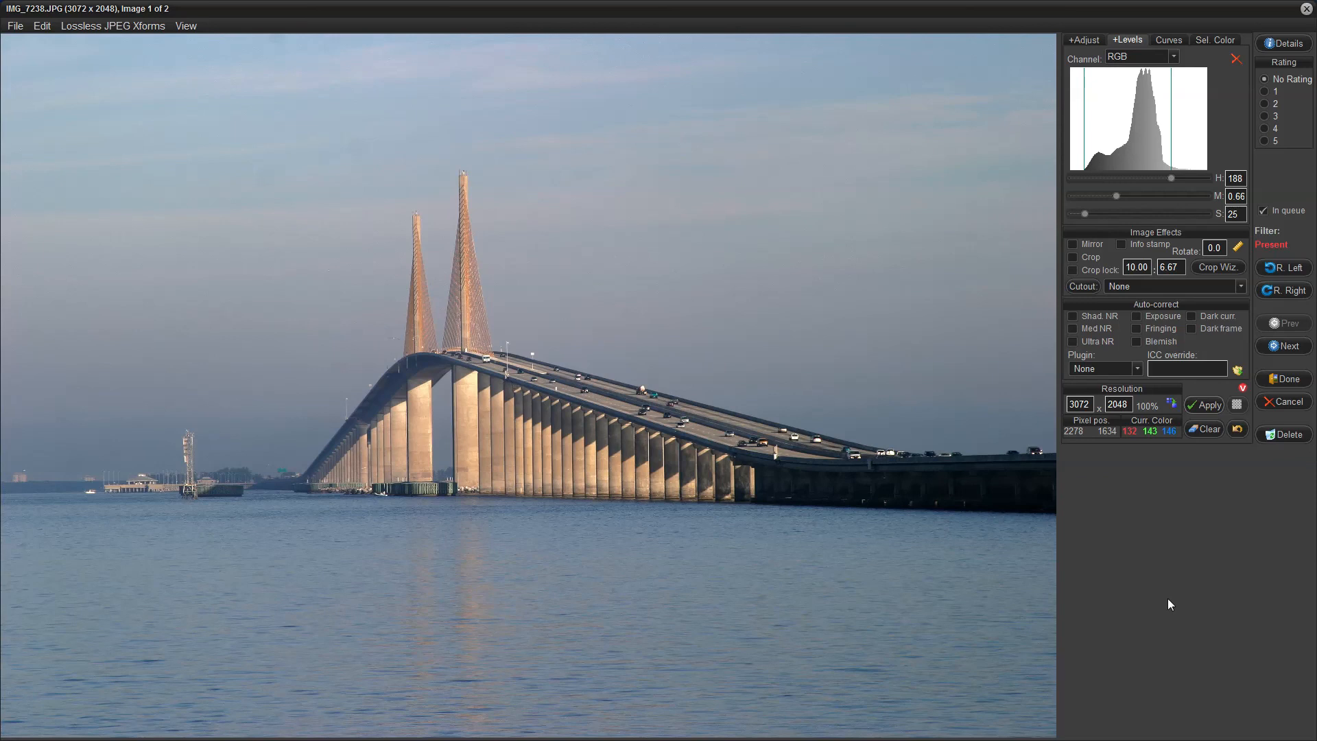
mouse_move(1023, 577)
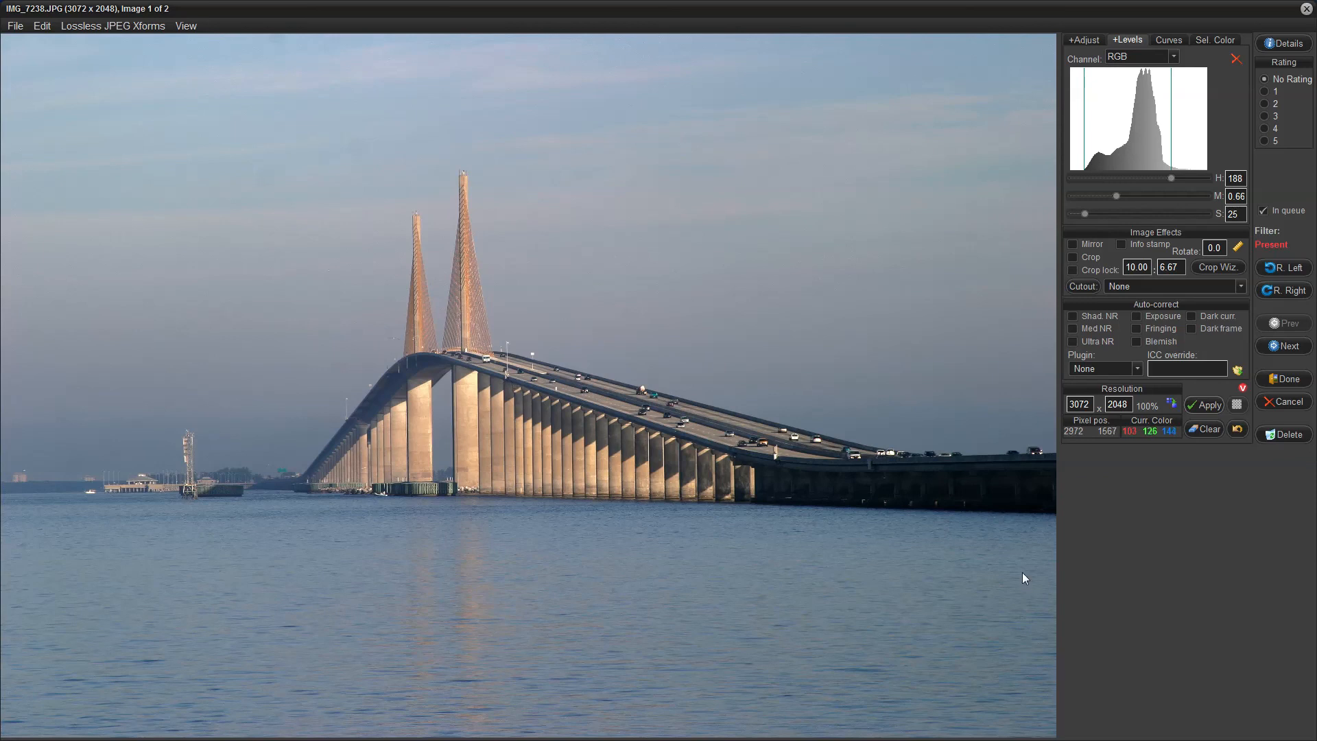
mouse_move(1164, 519)
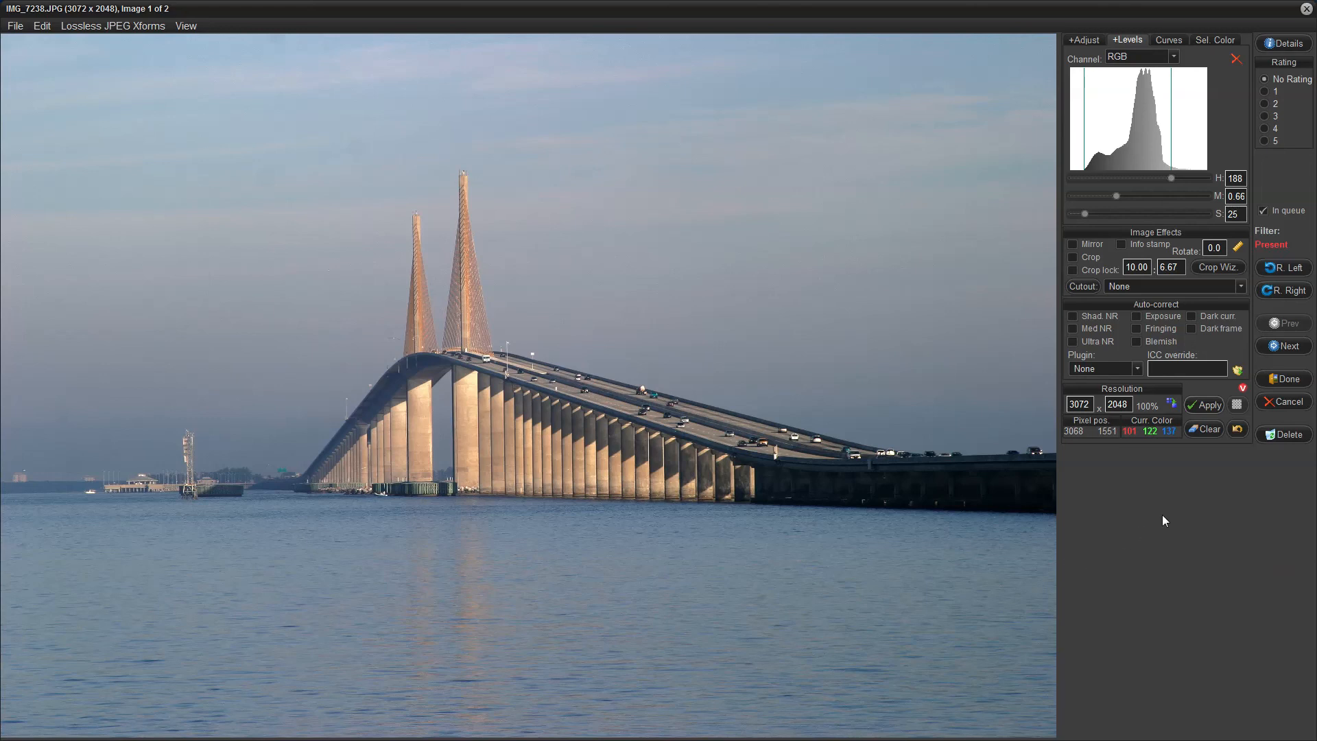
mouse_move(1212, 491)
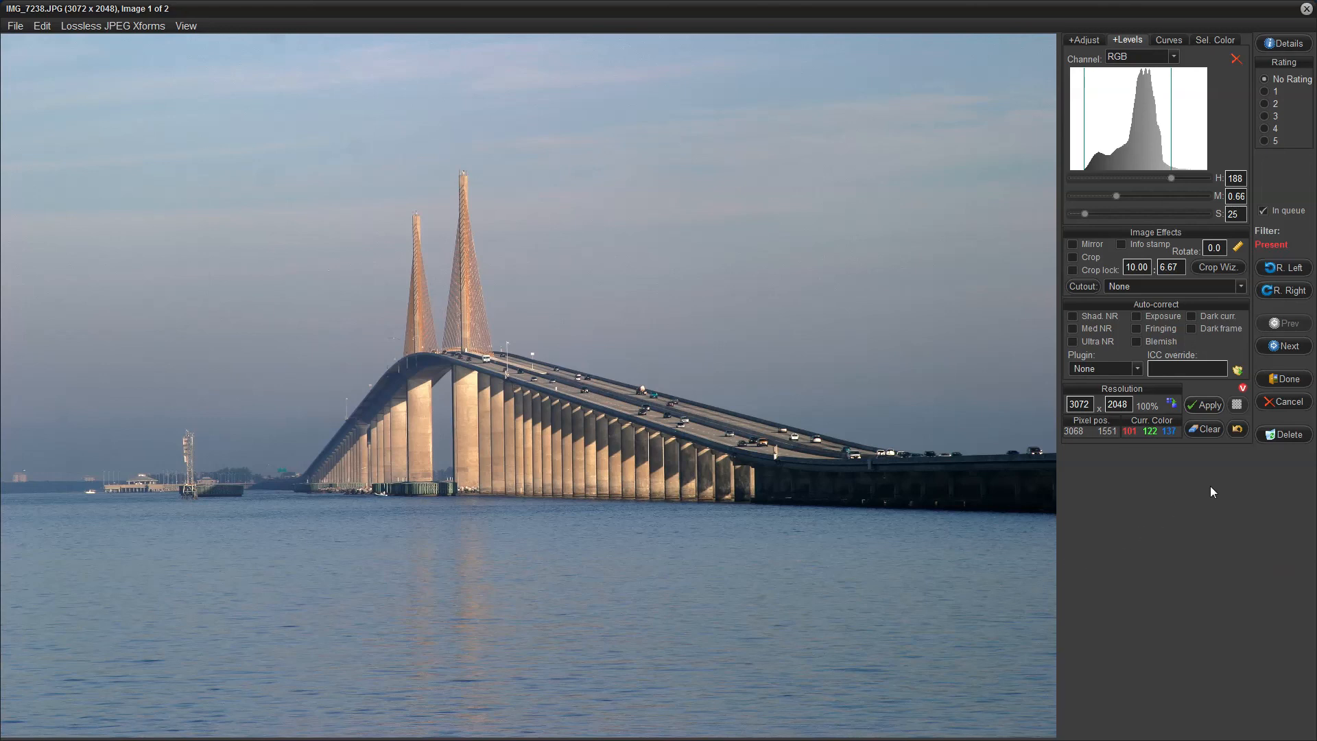